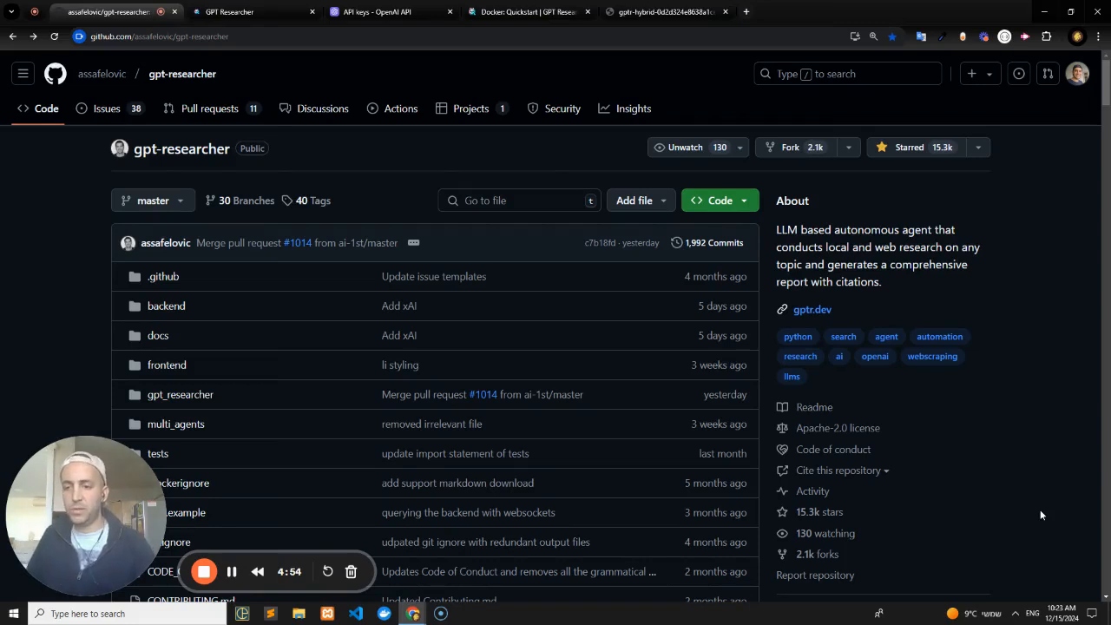
mouse_move(982, 476)
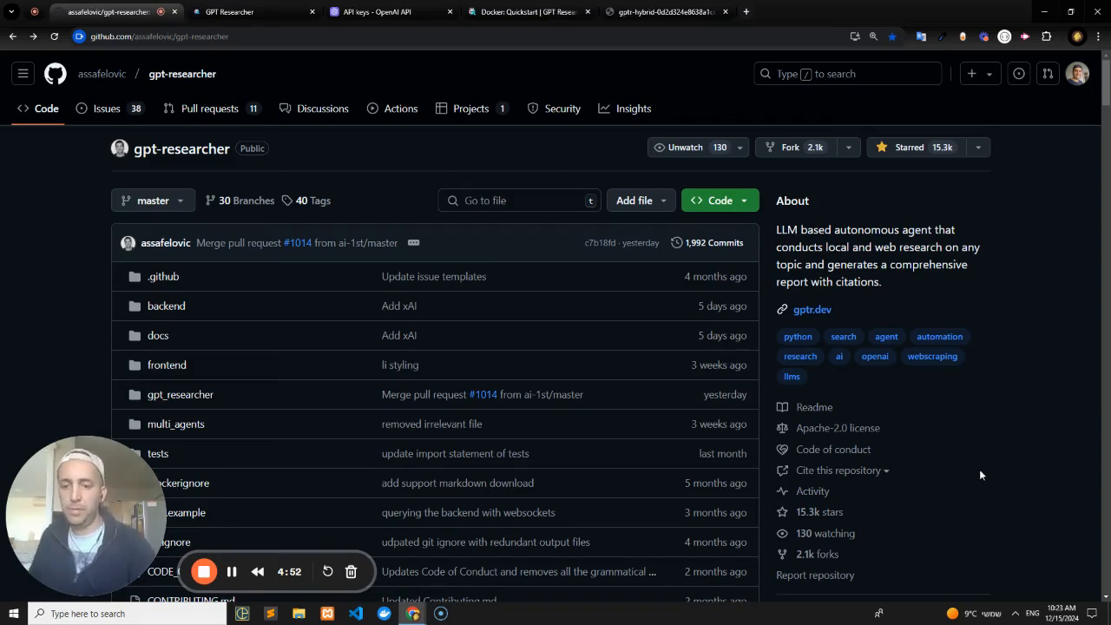
mouse_move(497, 66)
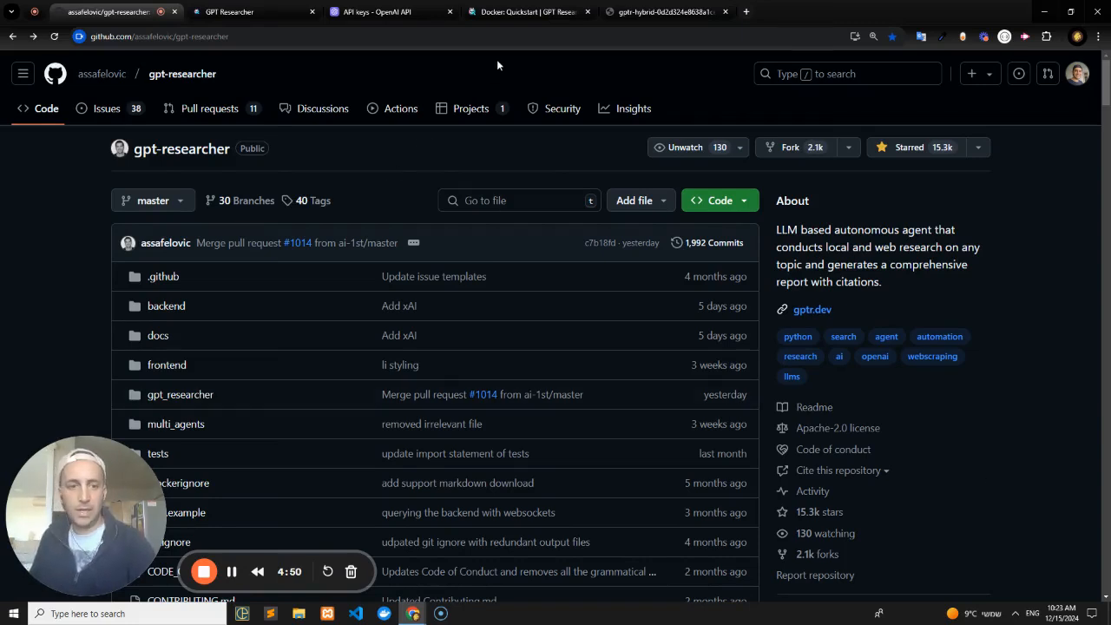
mouse_move(392, 10)
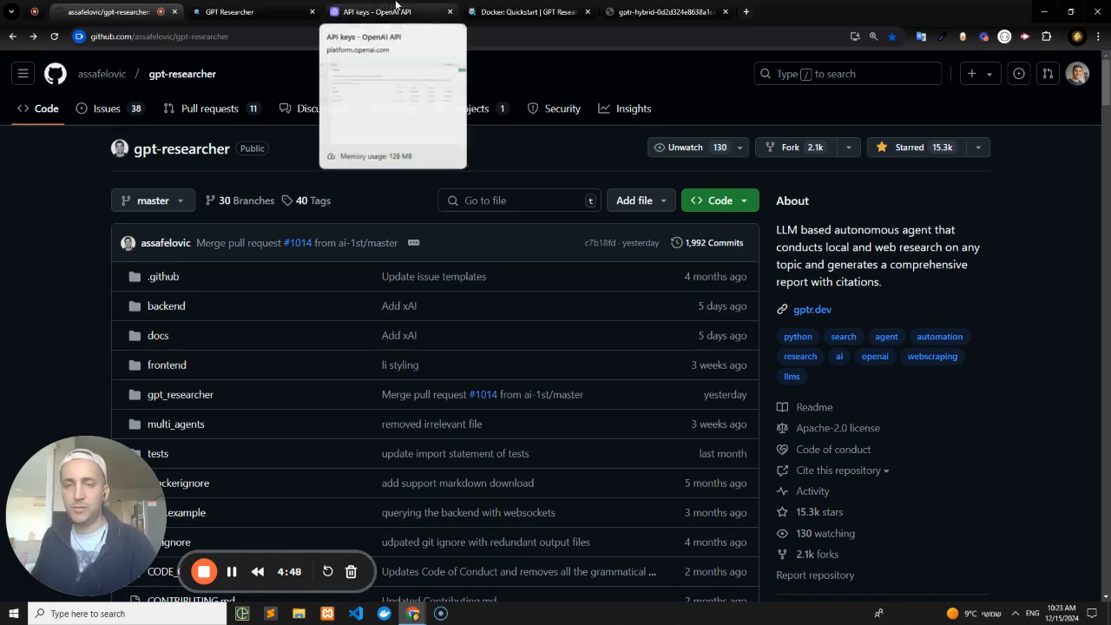
mouse_move(528, 10)
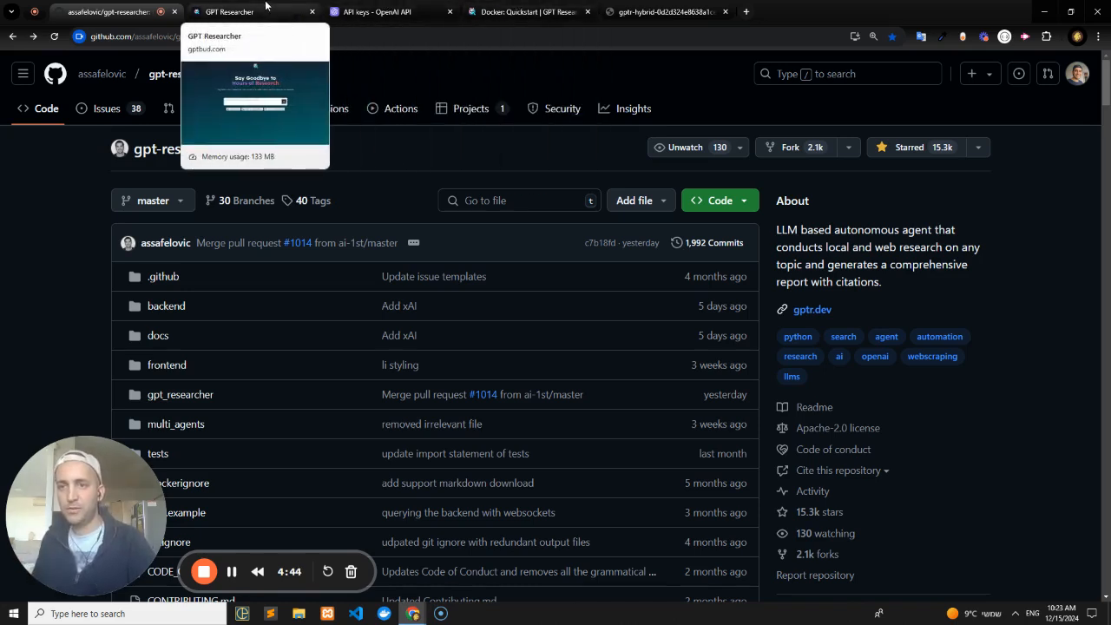
- Bring the GPT Researcher web app forward and review its landing page down to the footer
left_click(227, 11)
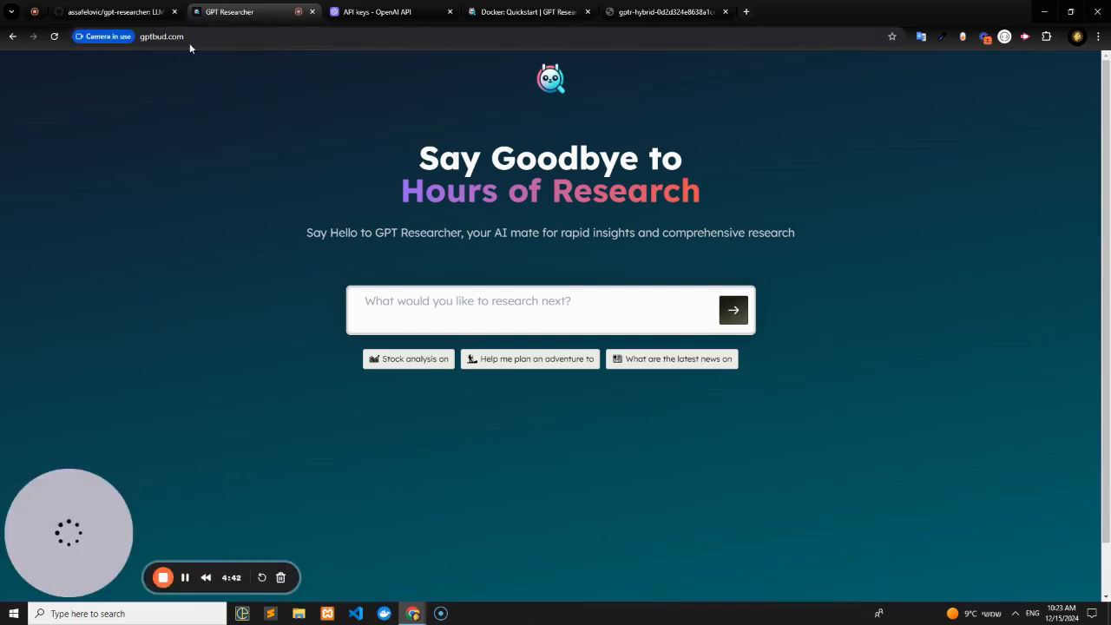
left_click(162, 36)
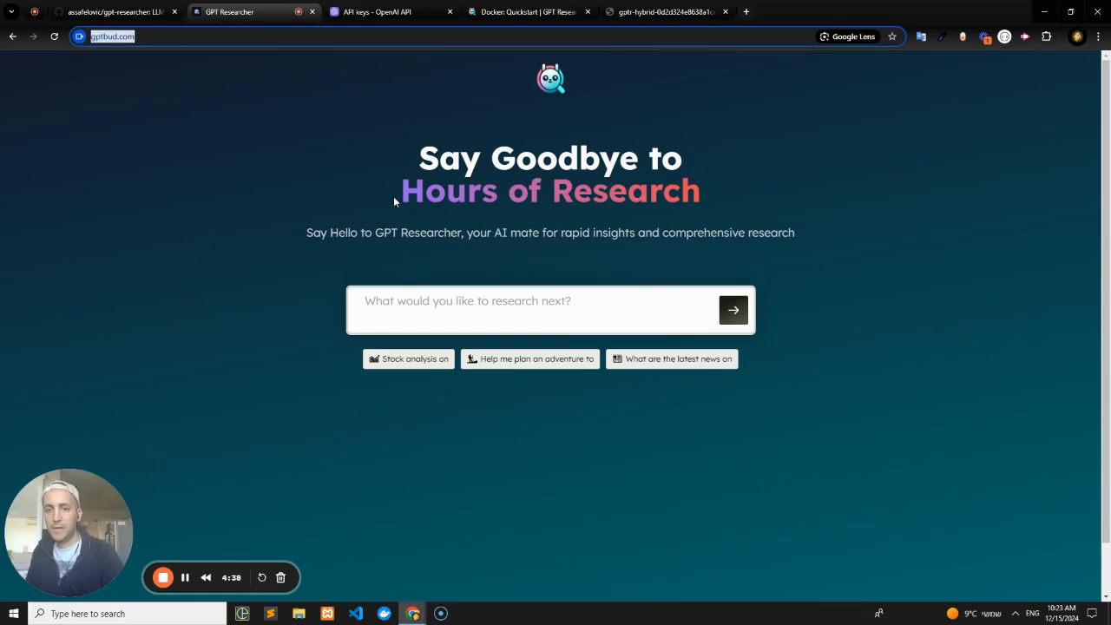
left_click(469, 300)
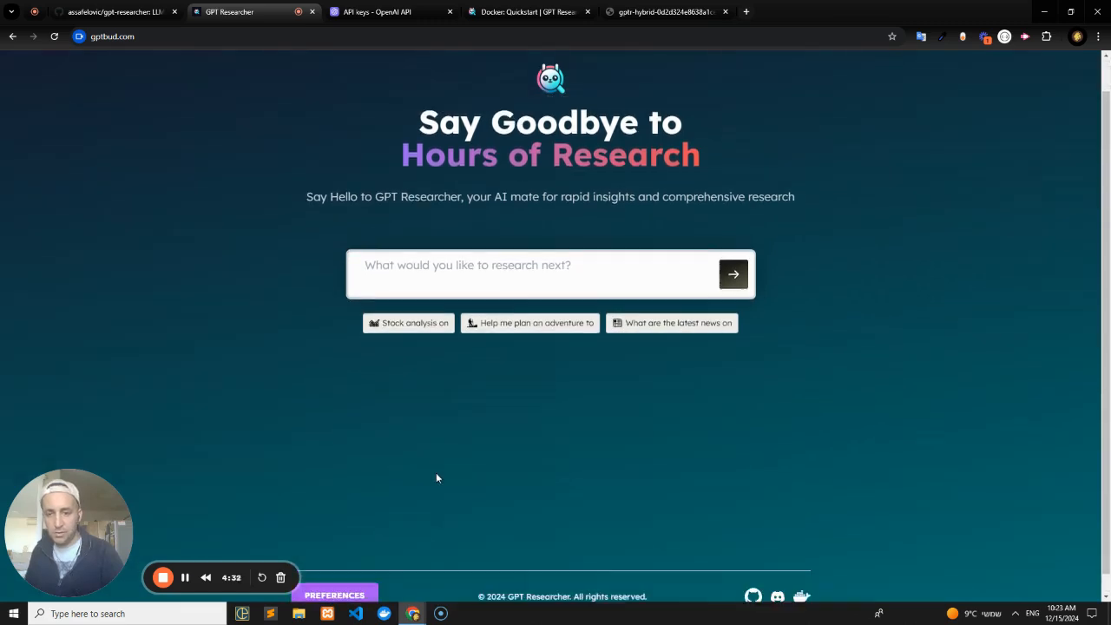
left_click(333, 576)
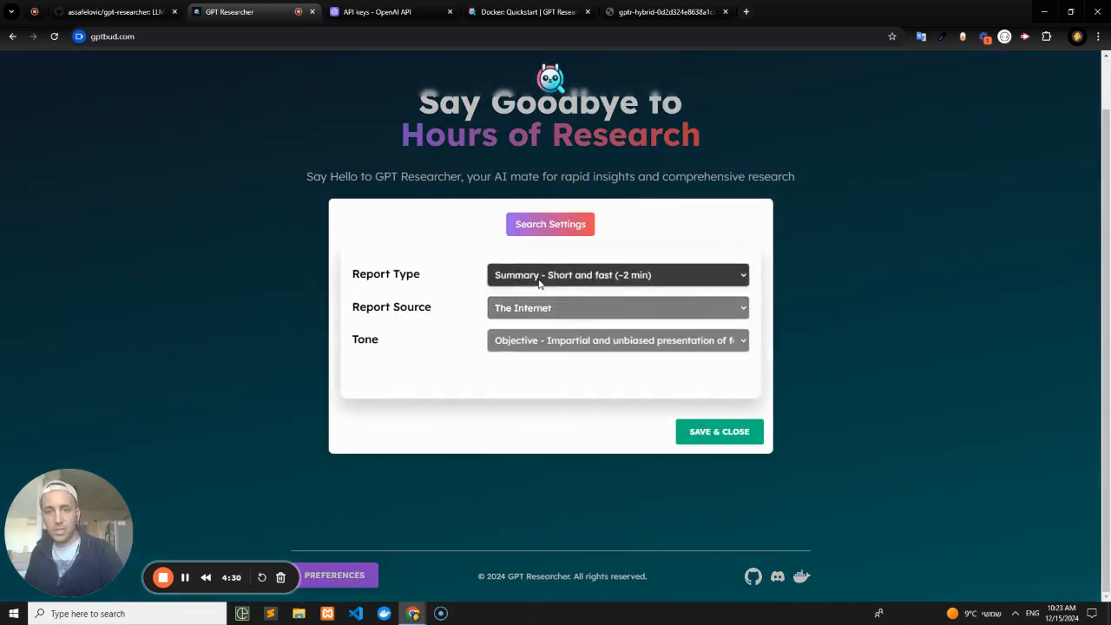
left_click(618, 275)
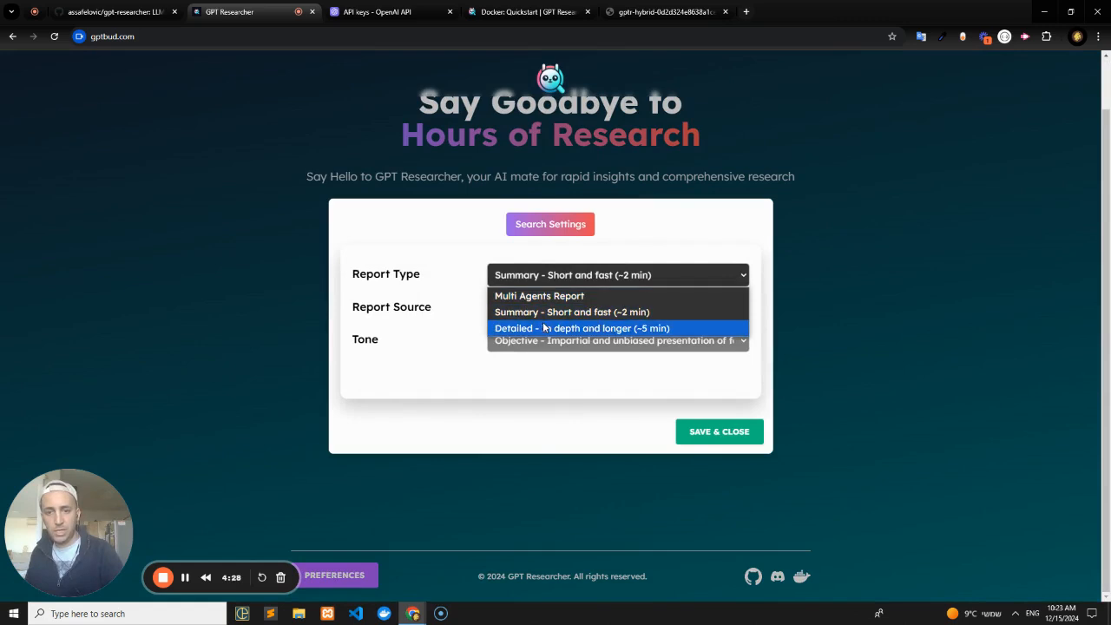
left_click(618, 307)
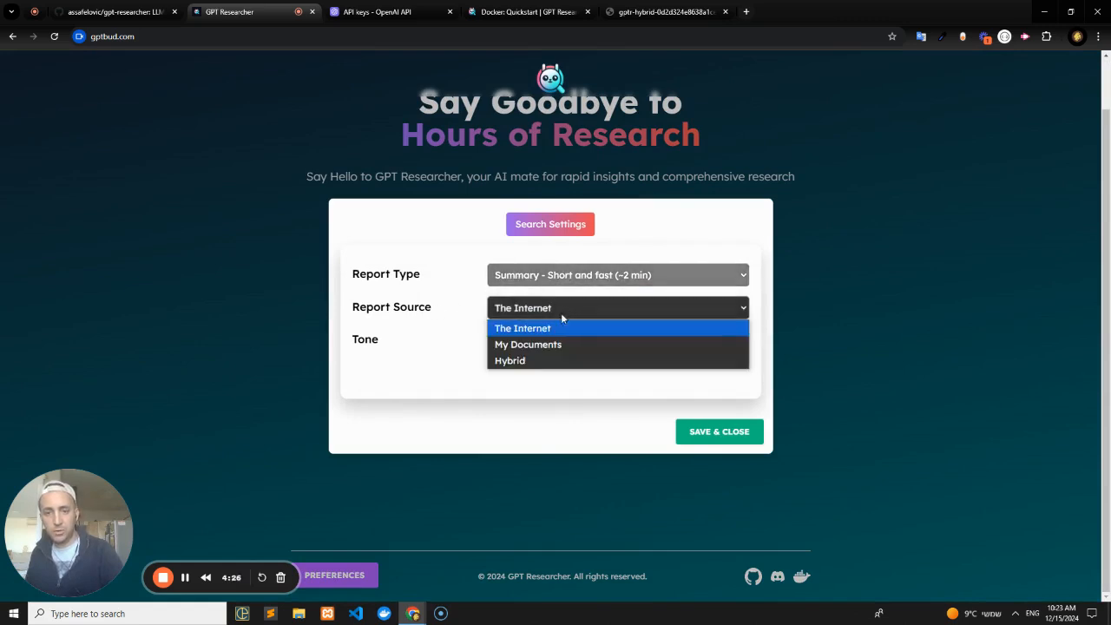
mouse_move(542, 347)
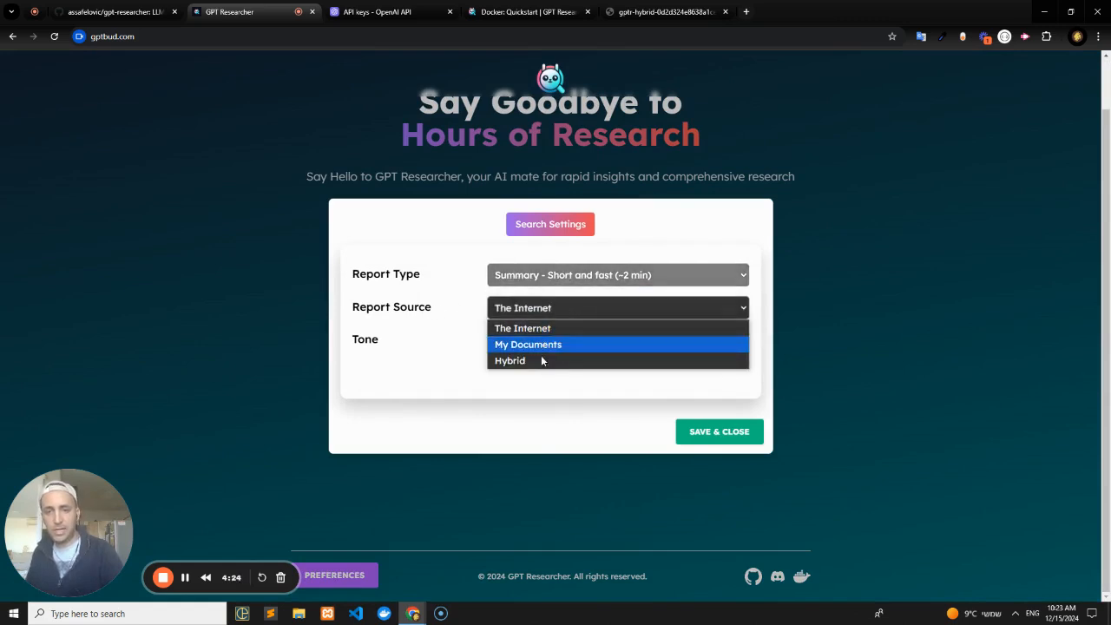
mouse_move(510, 359)
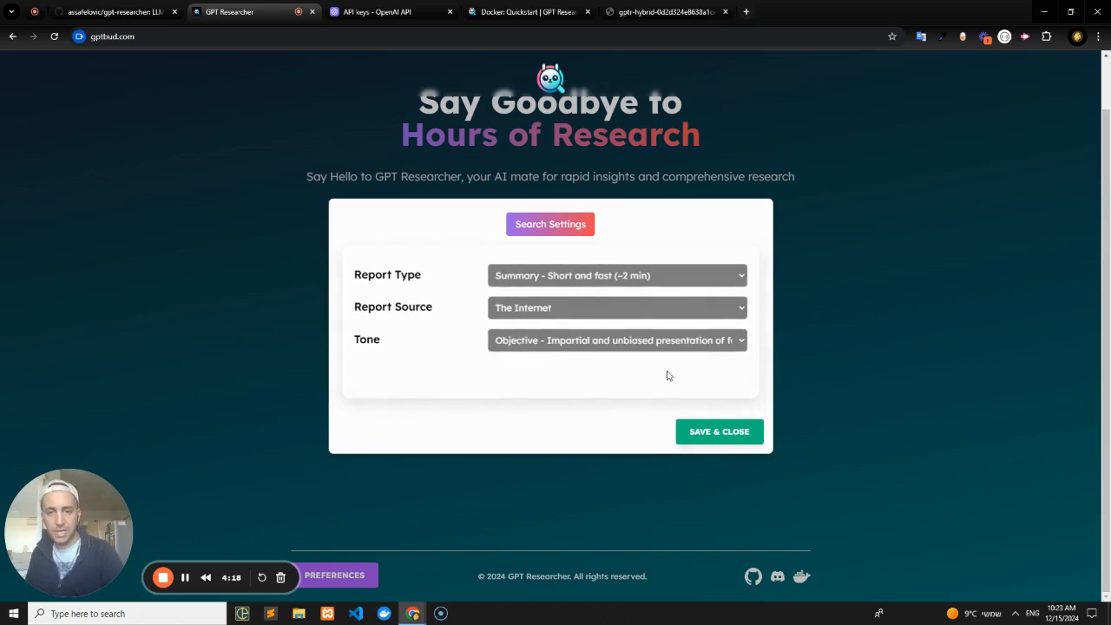
left_click(719, 431)
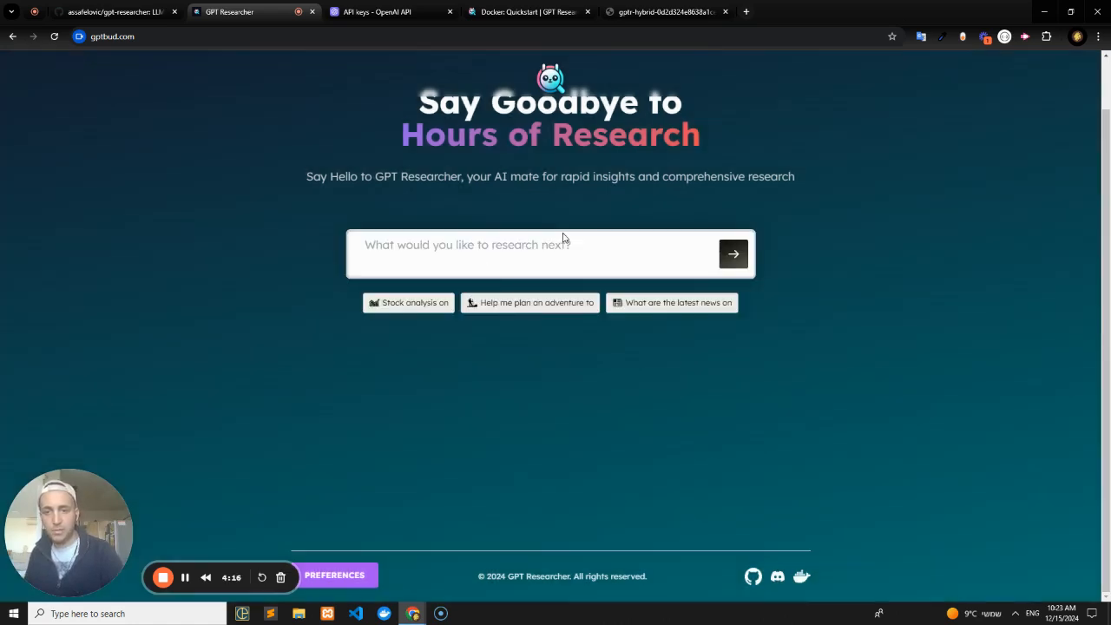
- Leave the empty research question box and move to the OpenAI API keys page
left_click(467, 243)
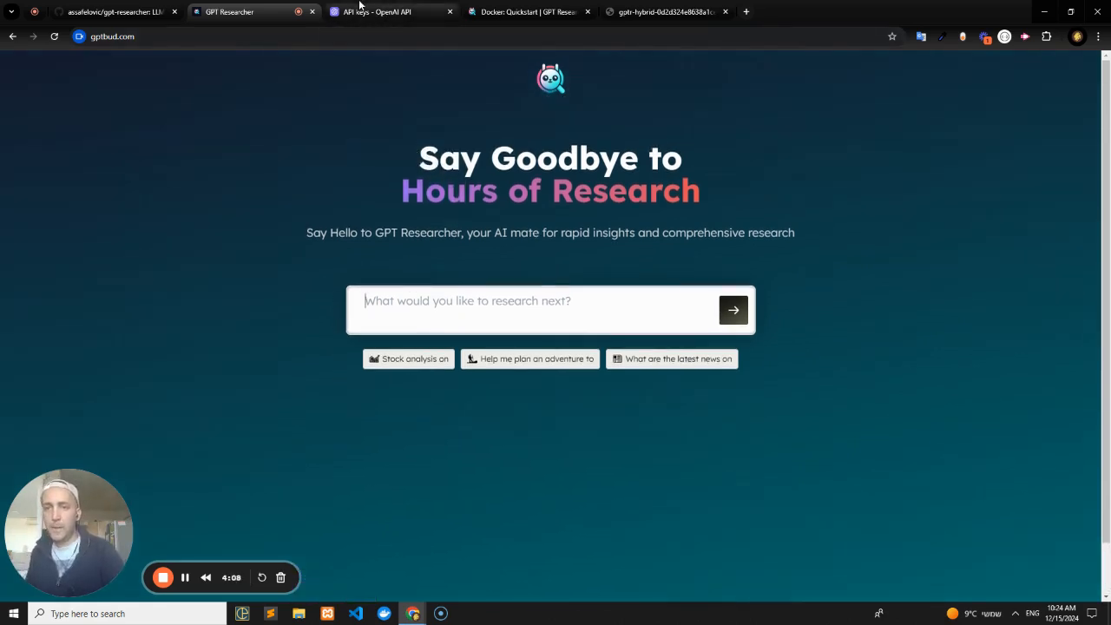
left_click(375, 10)
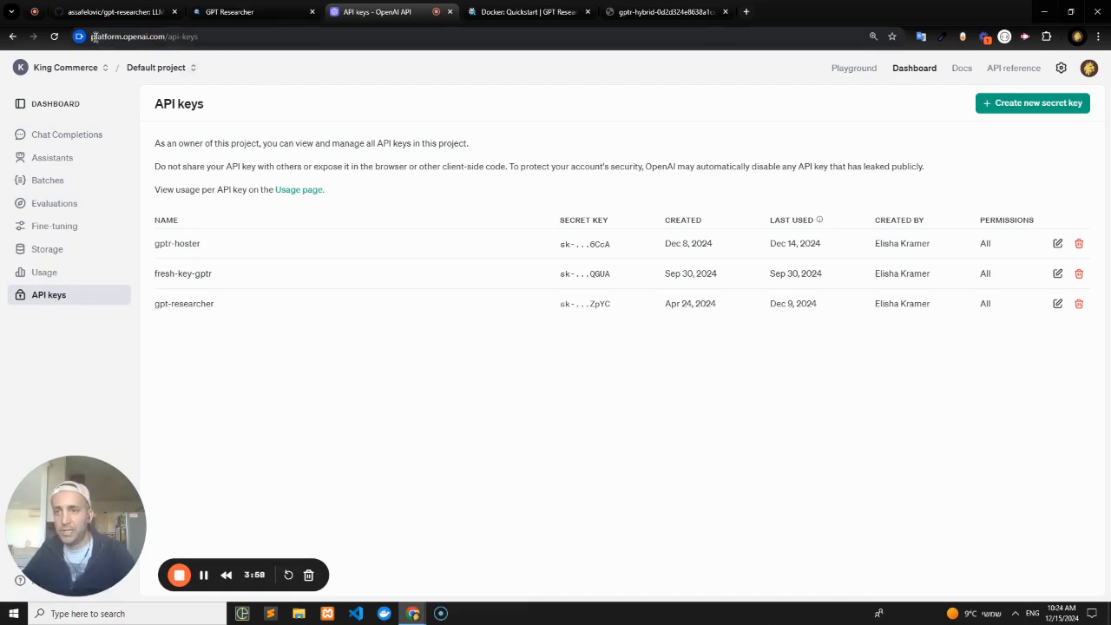
left_click(142, 36)
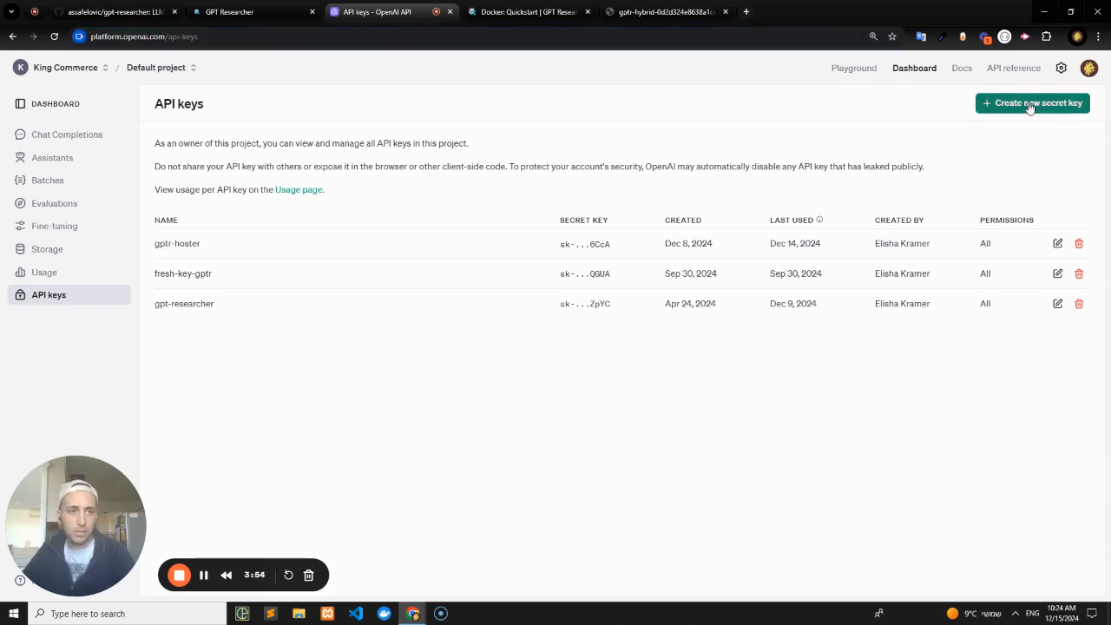
left_click(1032, 102)
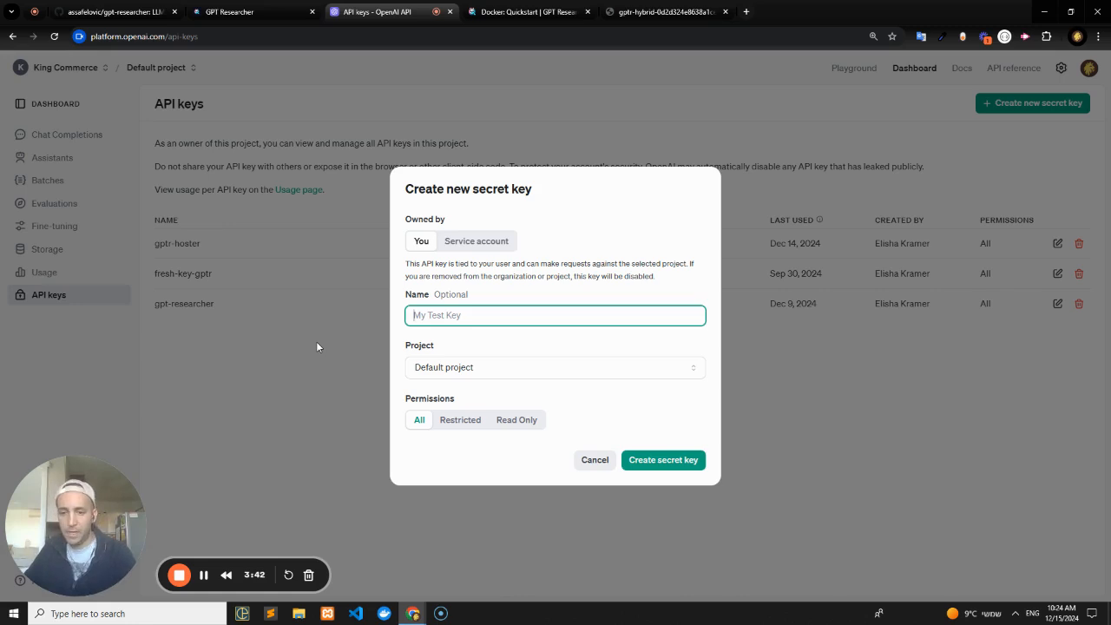
mouse_move(431, 275)
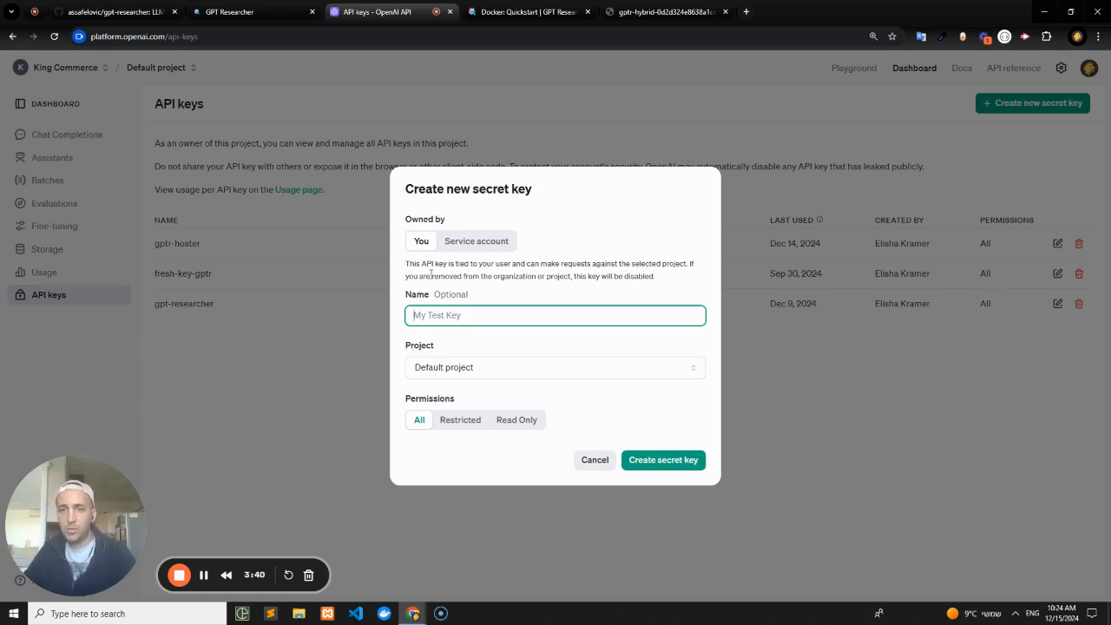
mouse_move(296, 185)
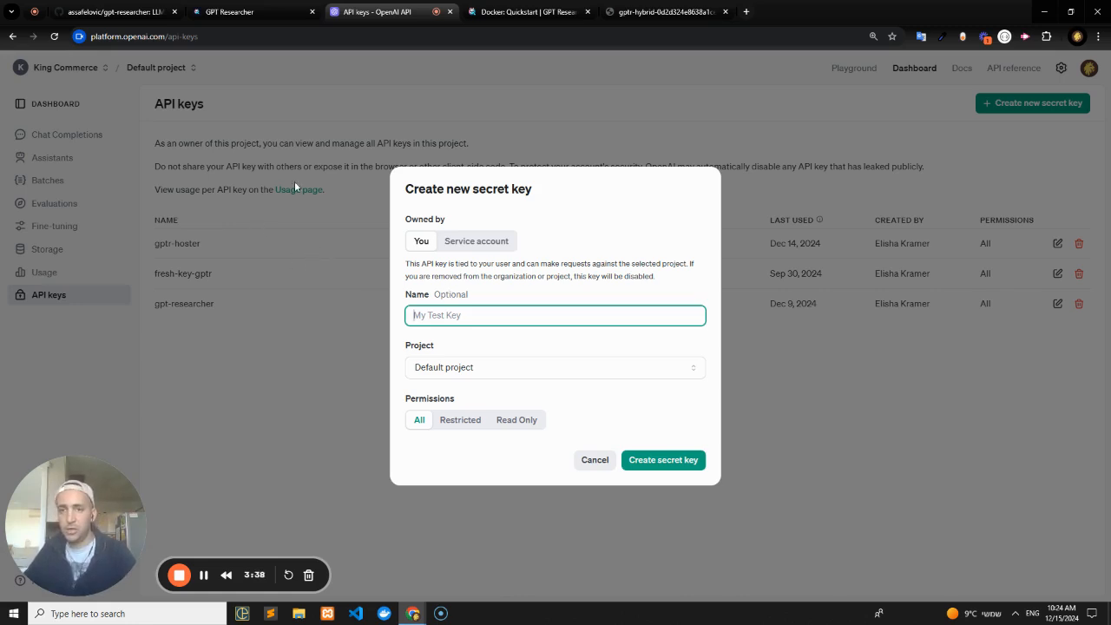
mouse_move(525, 21)
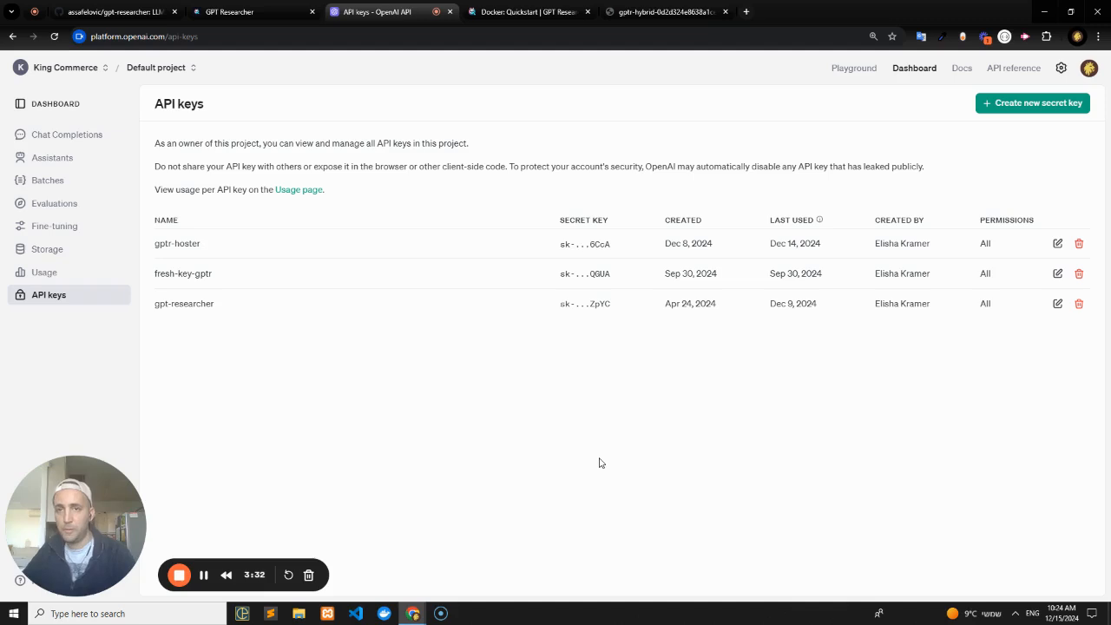
- Pass through the GPT Researcher web app to the docs' Docker: Quickstart page
left_click(252, 11)
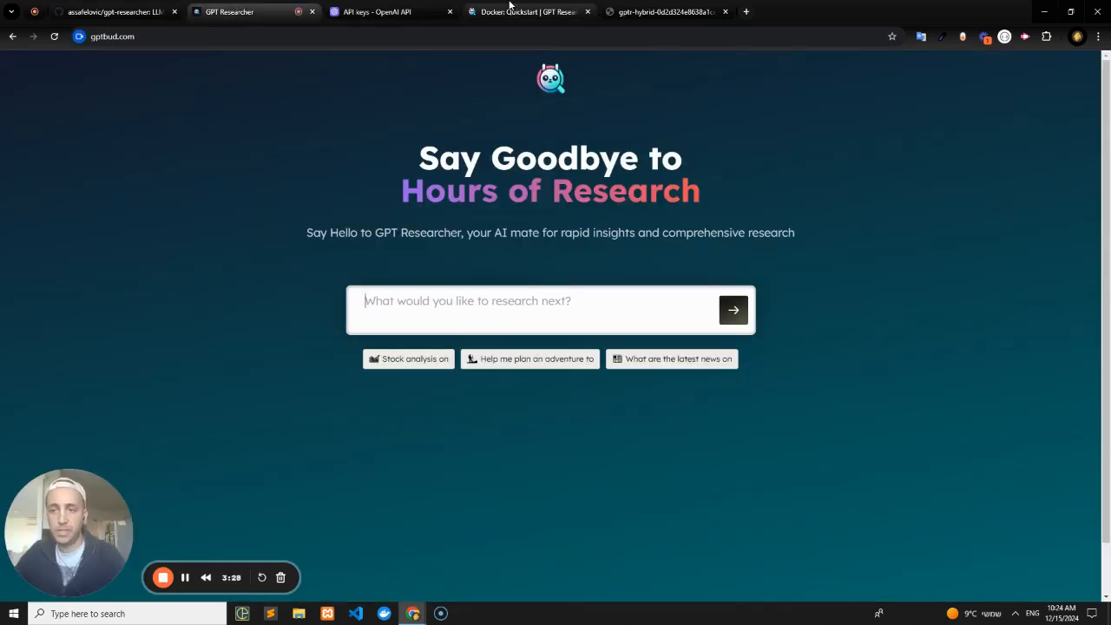
left_click(521, 10)
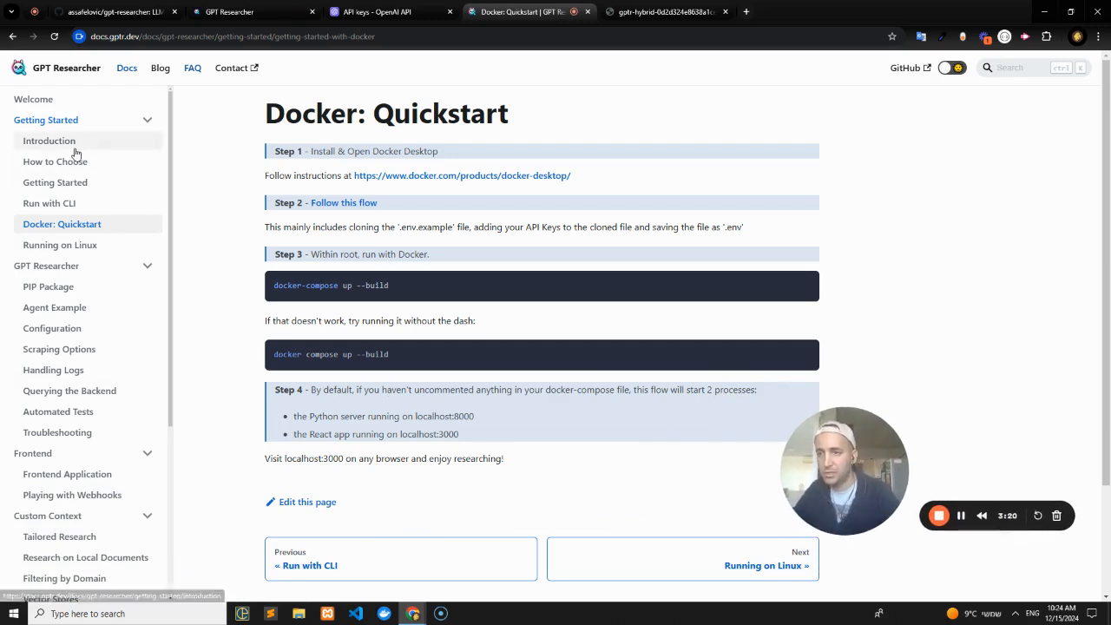
mouse_move(77, 287)
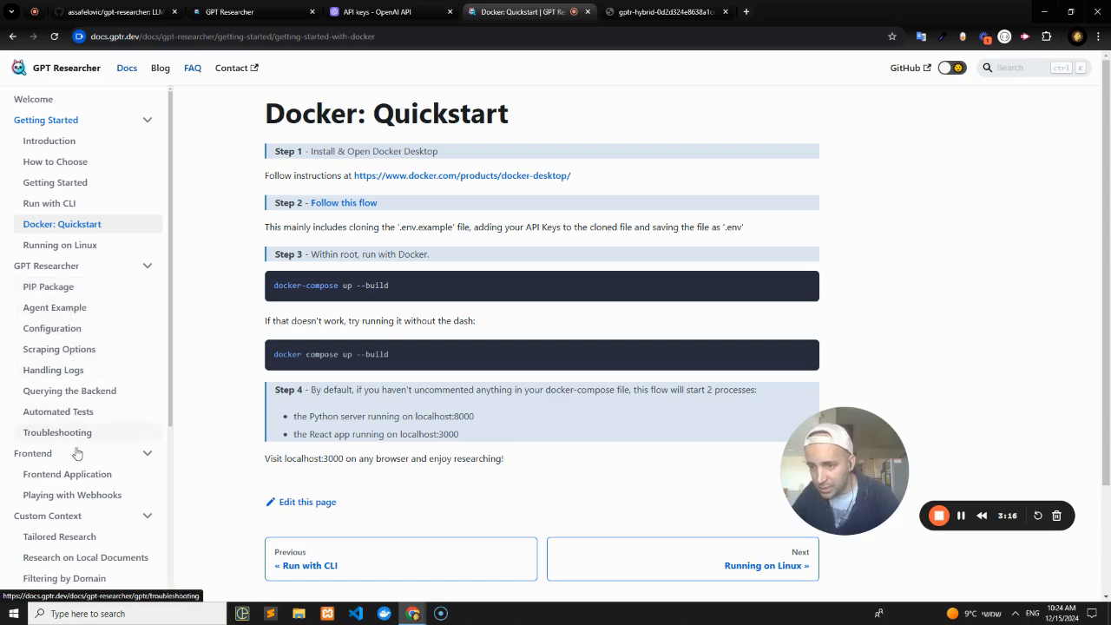
- Navigate the docs sidebar to the Configure LLM page under LLM Providers
scroll("down", 3)
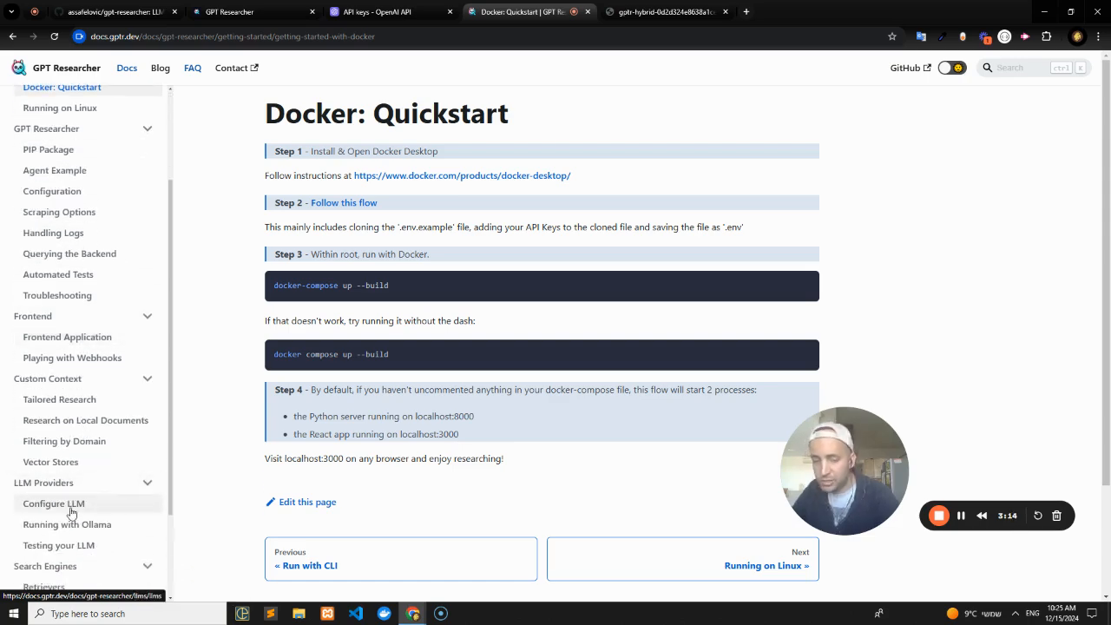
left_click(52, 504)
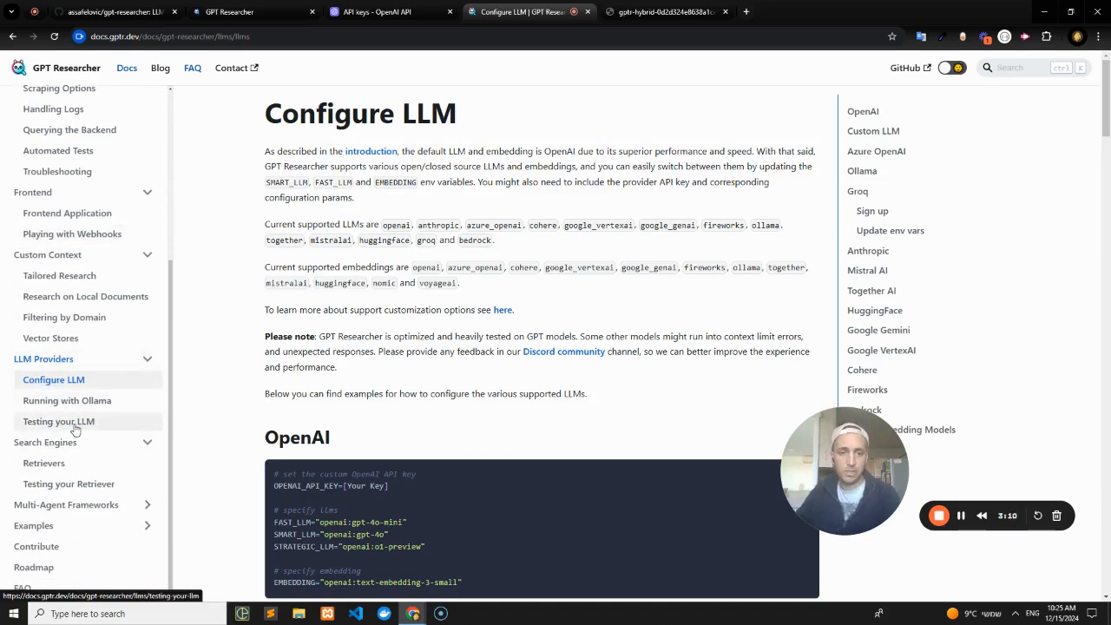
- Review the Testing your LLM and Testing your Retriever pages, then return to the gpt-researcher GitHub repo
left_click(59, 422)
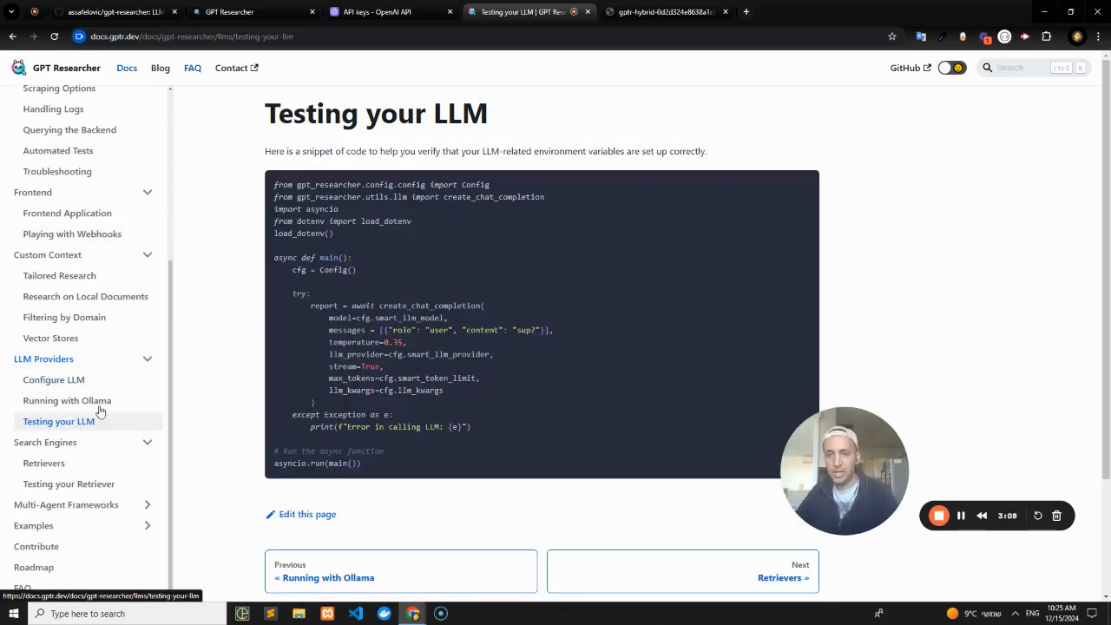
left_click(70, 483)
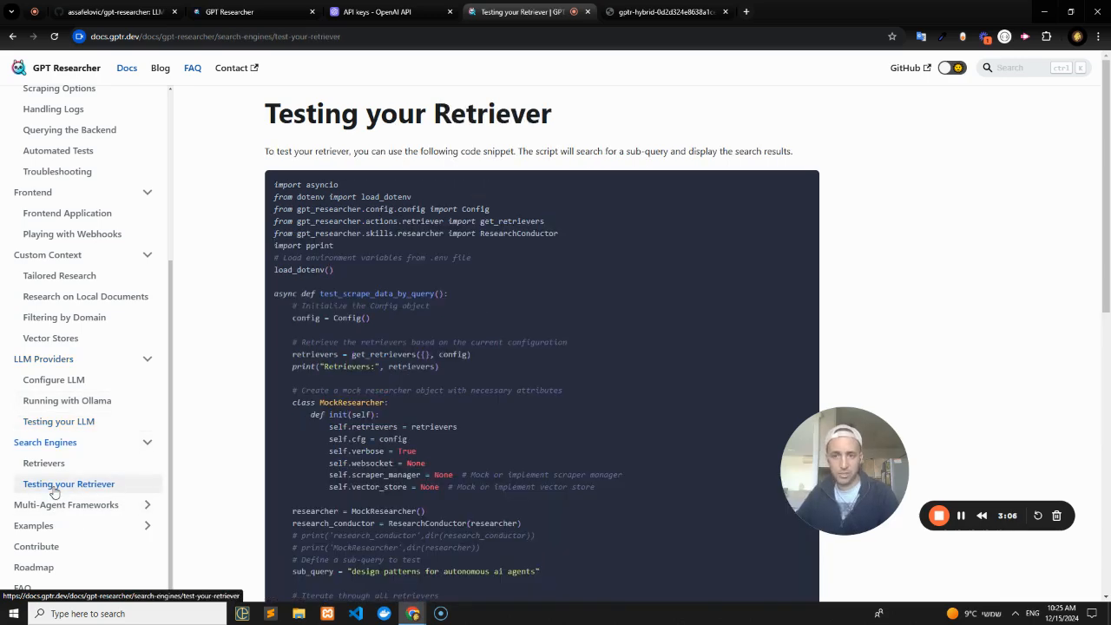
scroll("down", 3)
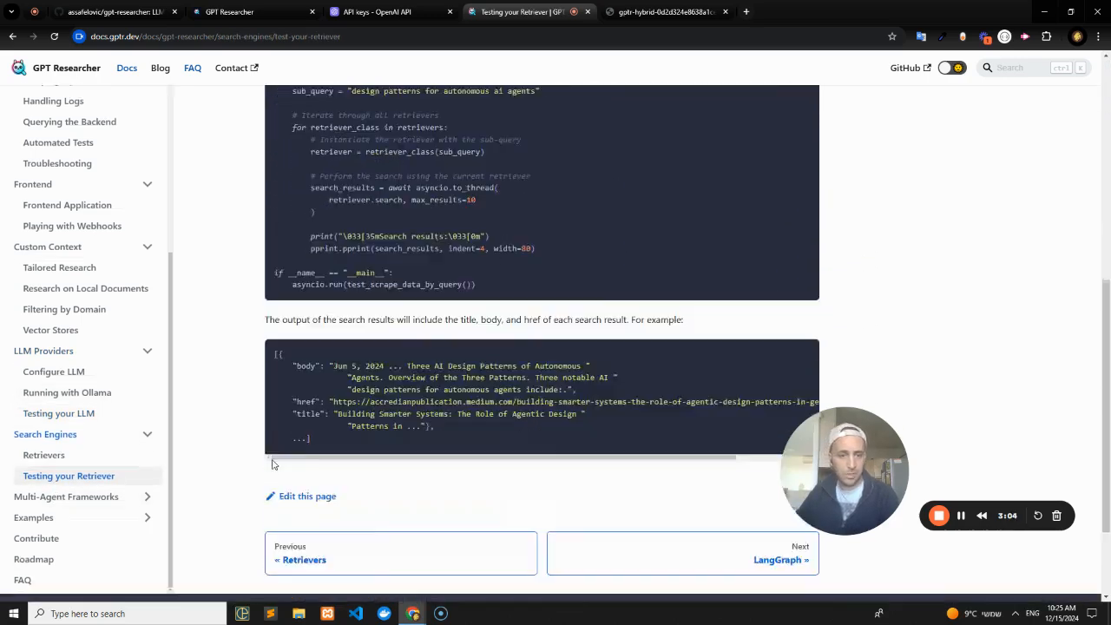
scroll("up", 3)
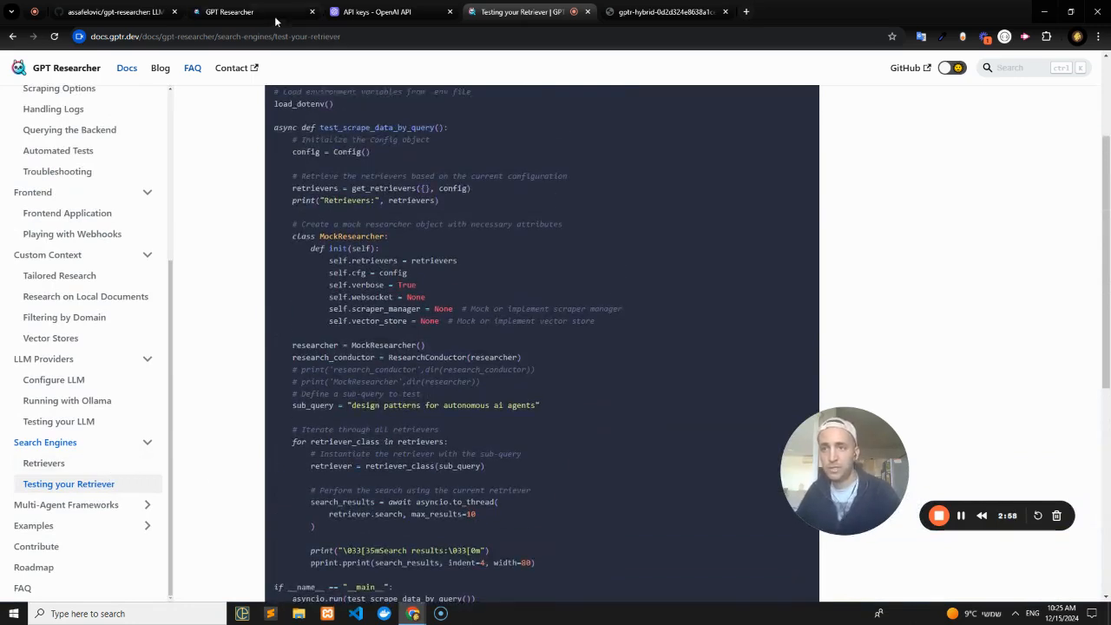
left_click(113, 10)
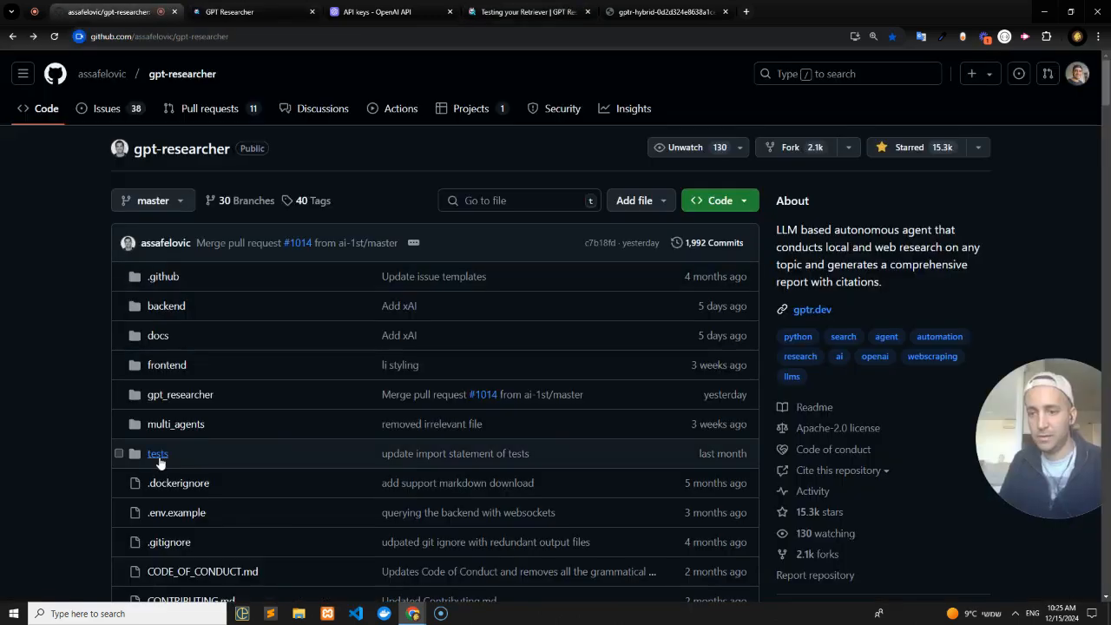
- Browse the repository's tests folder, then bring the GPT Researcher web app back in front
left_click(157, 453)
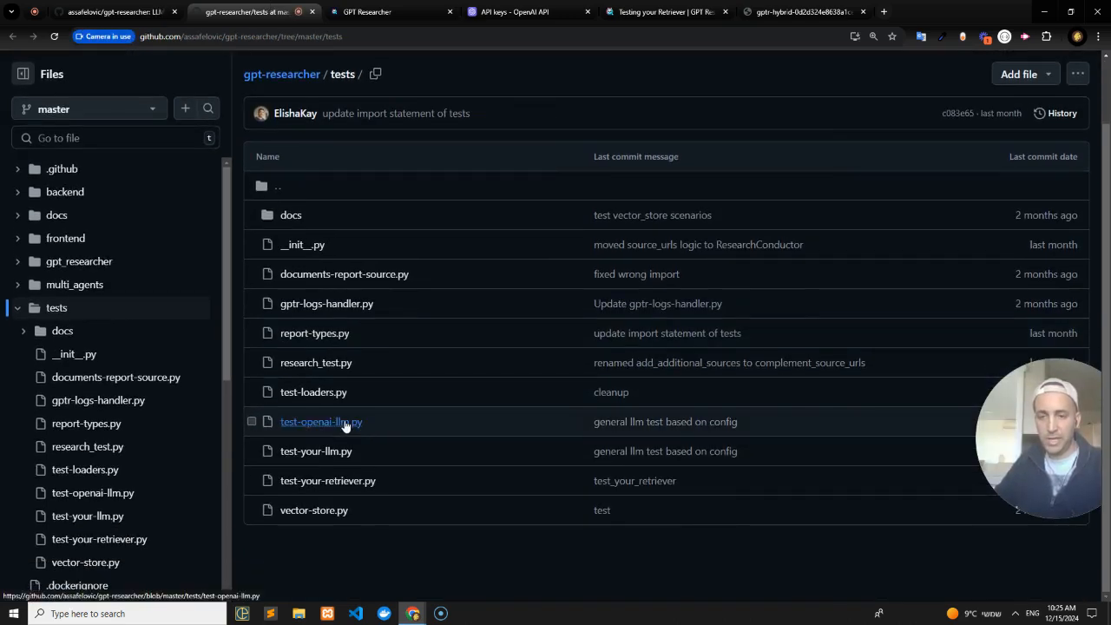
mouse_move(327, 480)
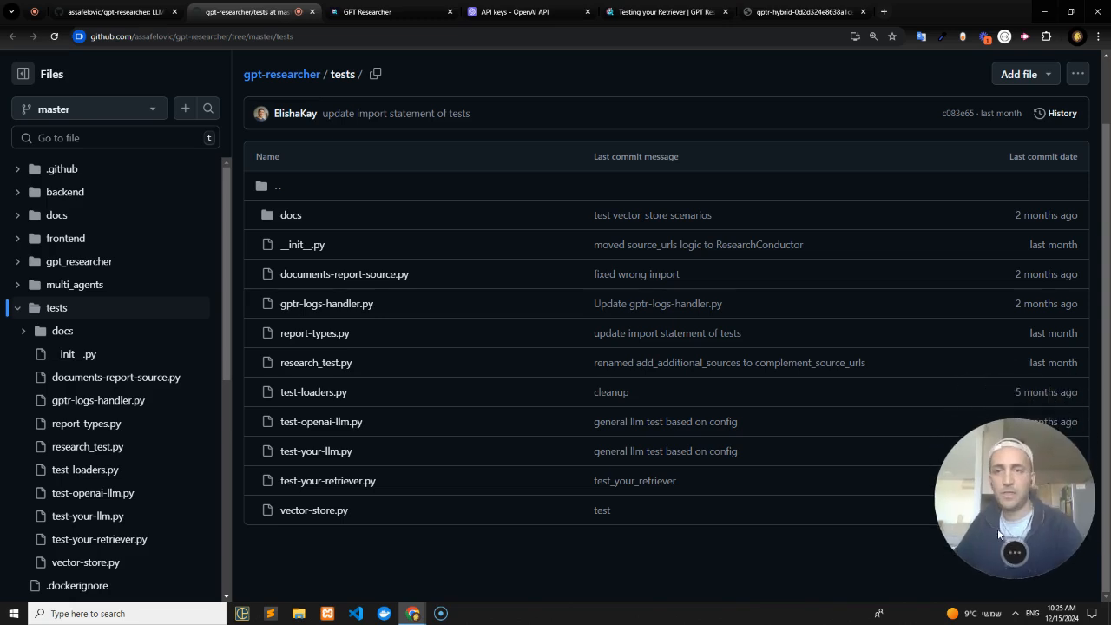
left_click(386, 10)
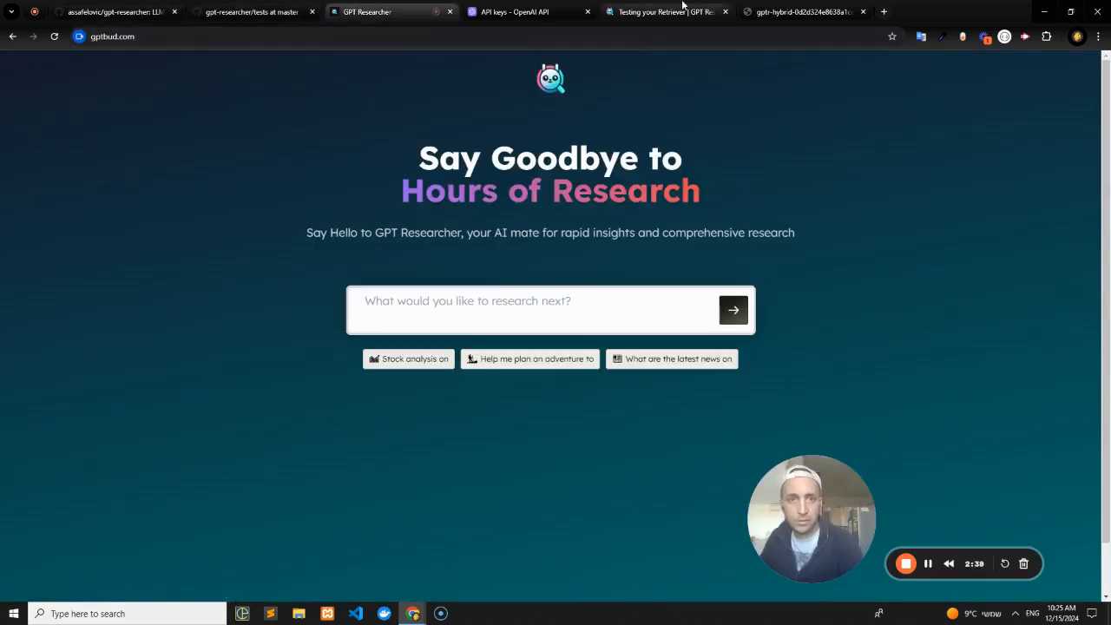
- Return to the docs and land on the Configure LLM page via Testing your LLM
left_click(663, 11)
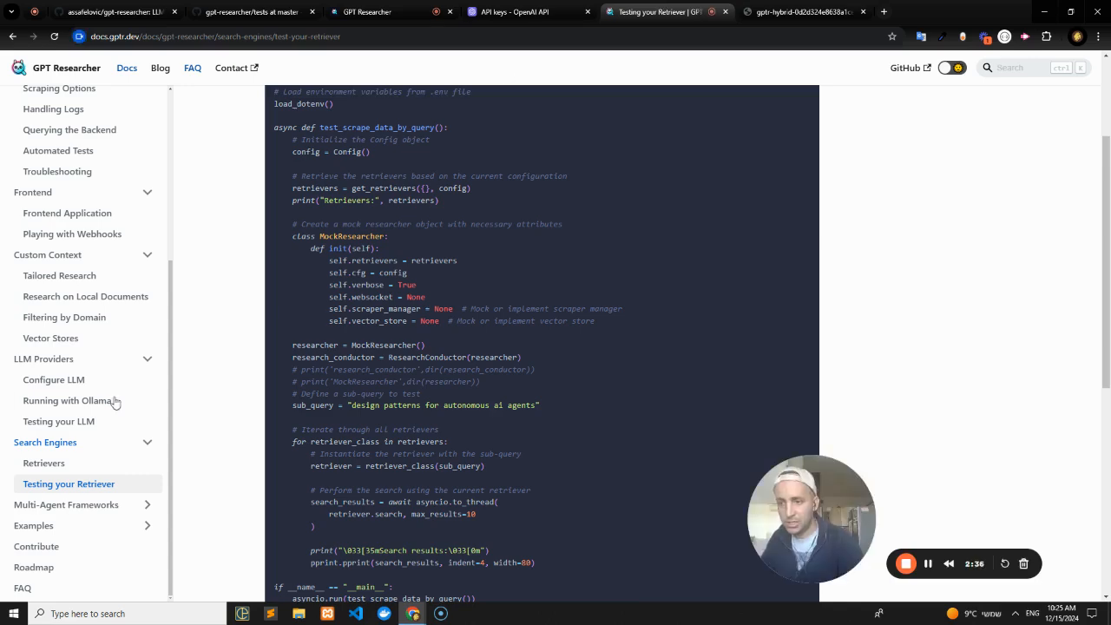
left_click(59, 422)
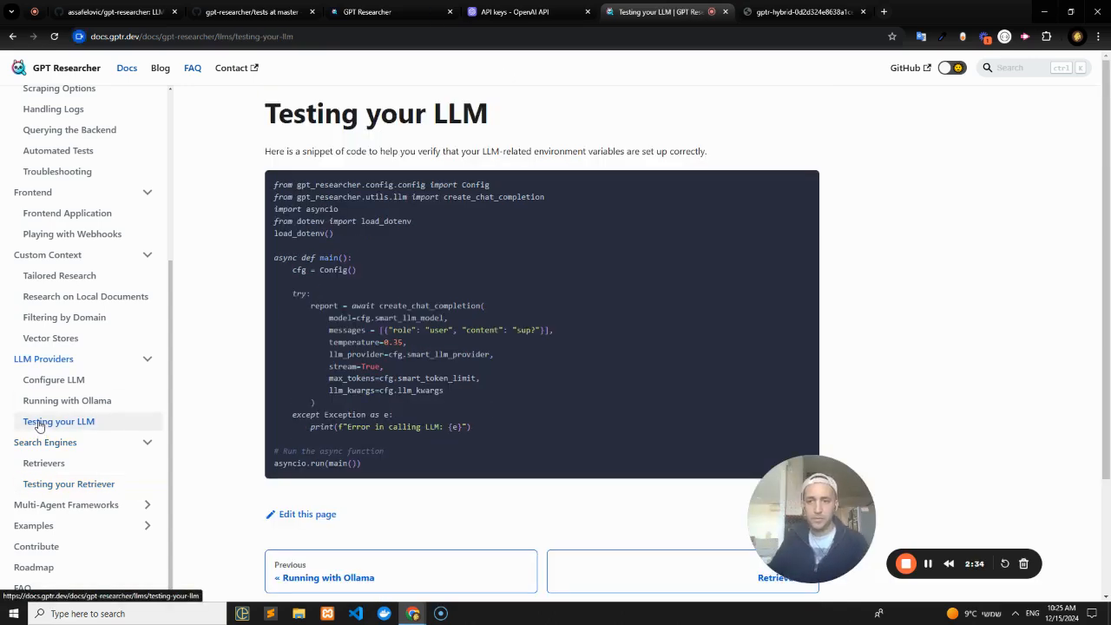
left_click(52, 379)
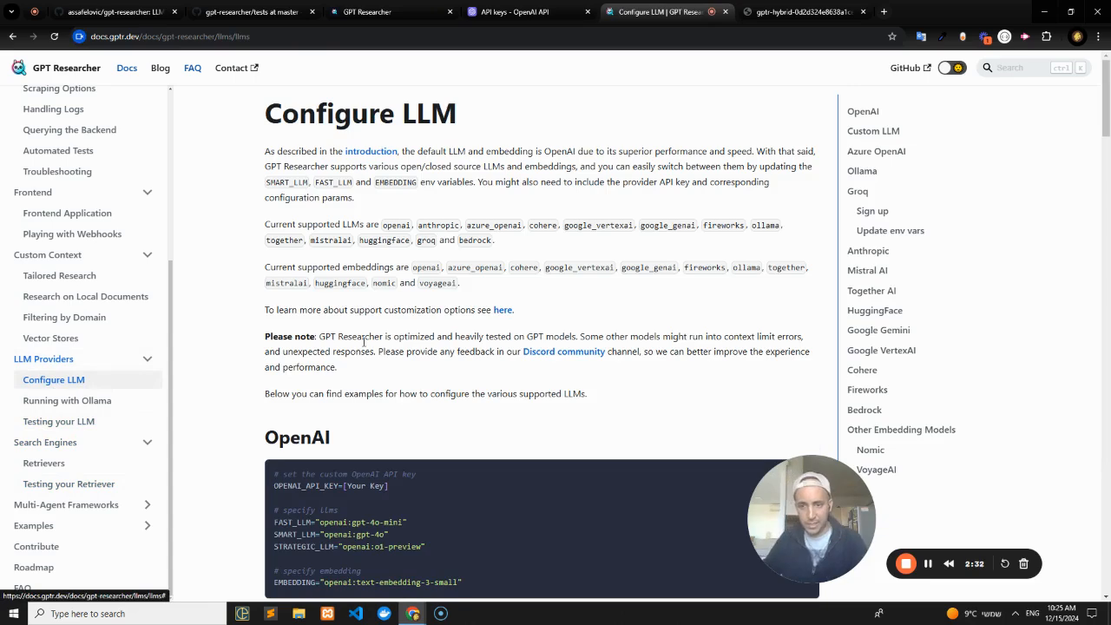
- Scroll the Configure LLM page past OpenAI, Custom LLM and Azure examples to the Ollama settings
scroll("down", 3)
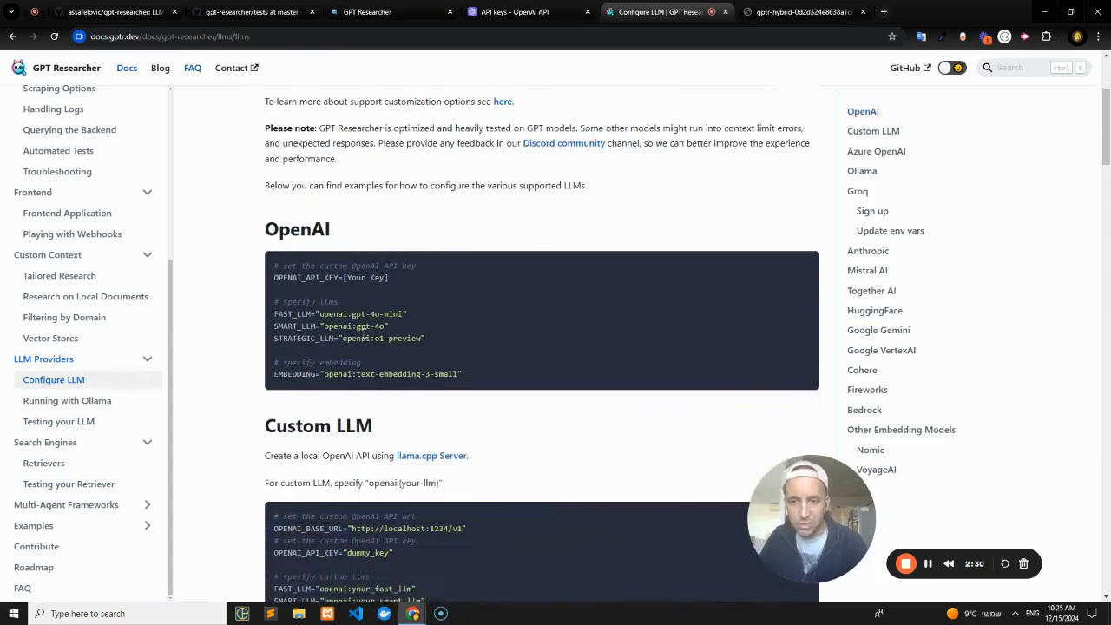
scroll("down", 3)
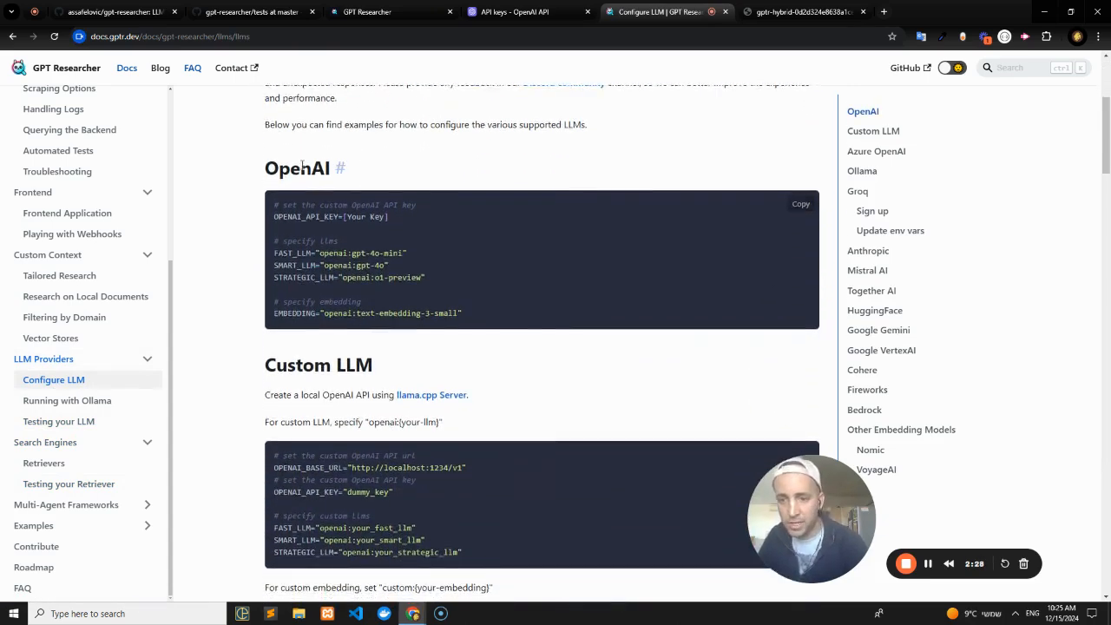
scroll("down", 3)
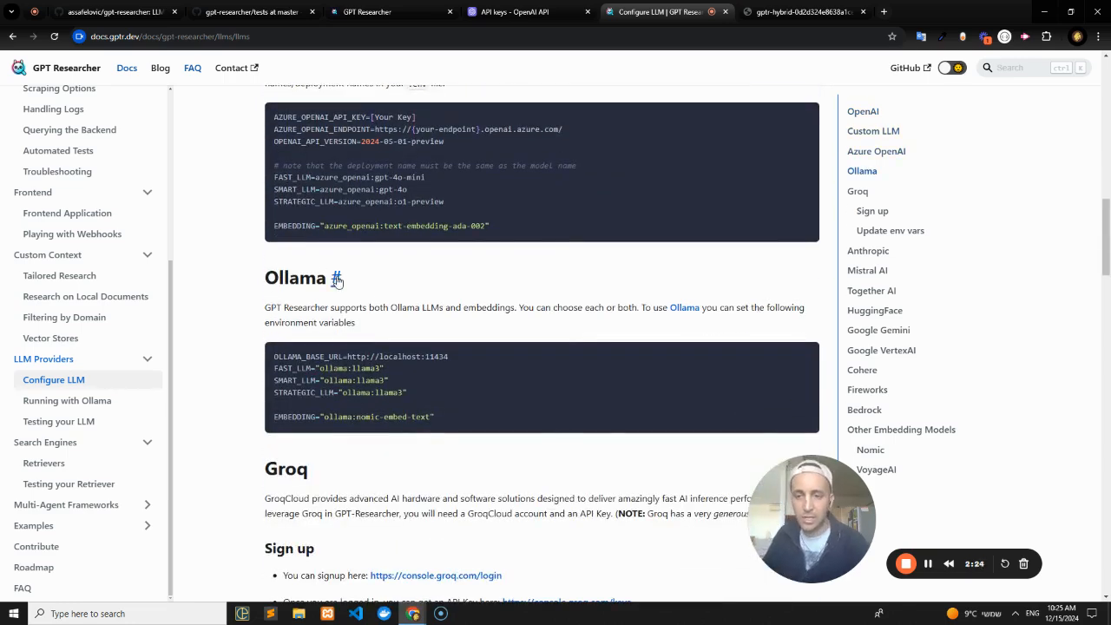
mouse_move(684, 307)
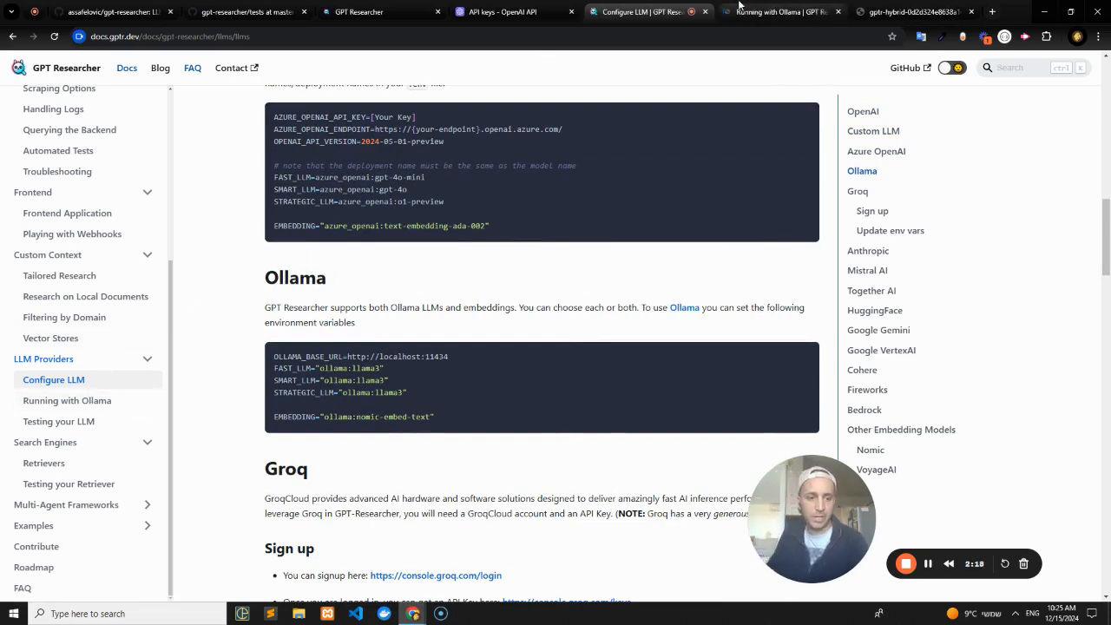
- Read through the Running with Ollama guide on fetching models via Open WebUI
left_click(66, 400)
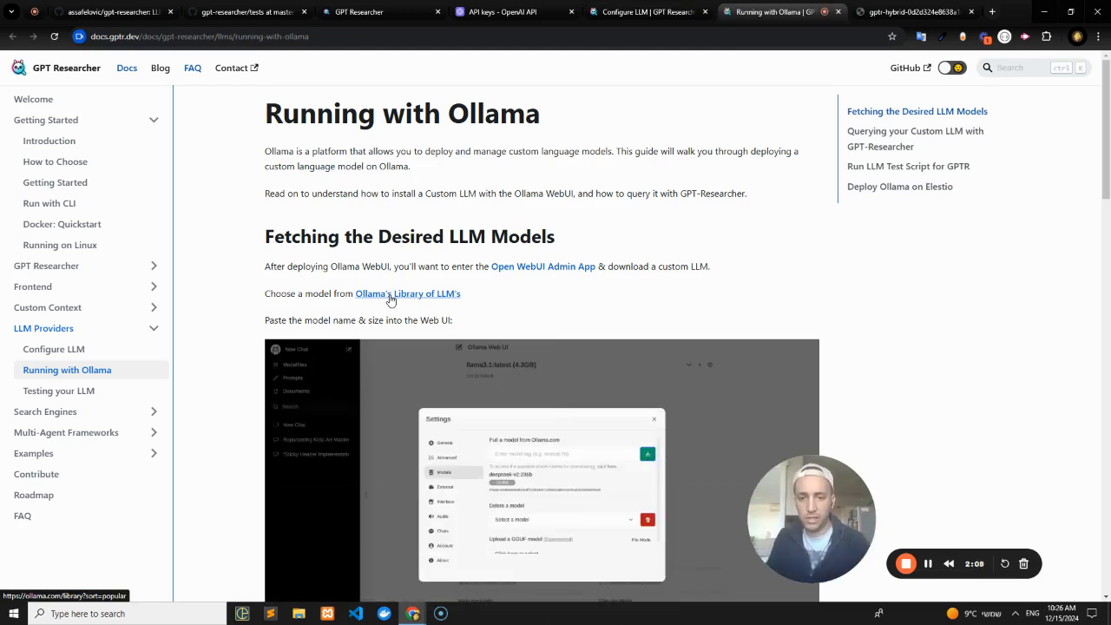
scroll("down", 3)
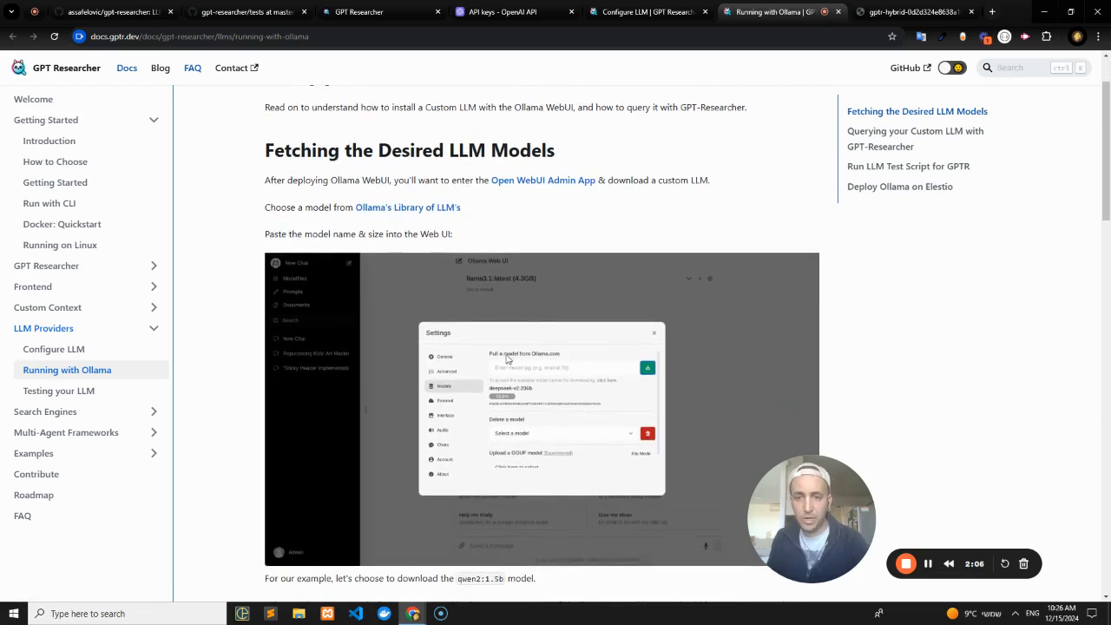
mouse_move(510, 390)
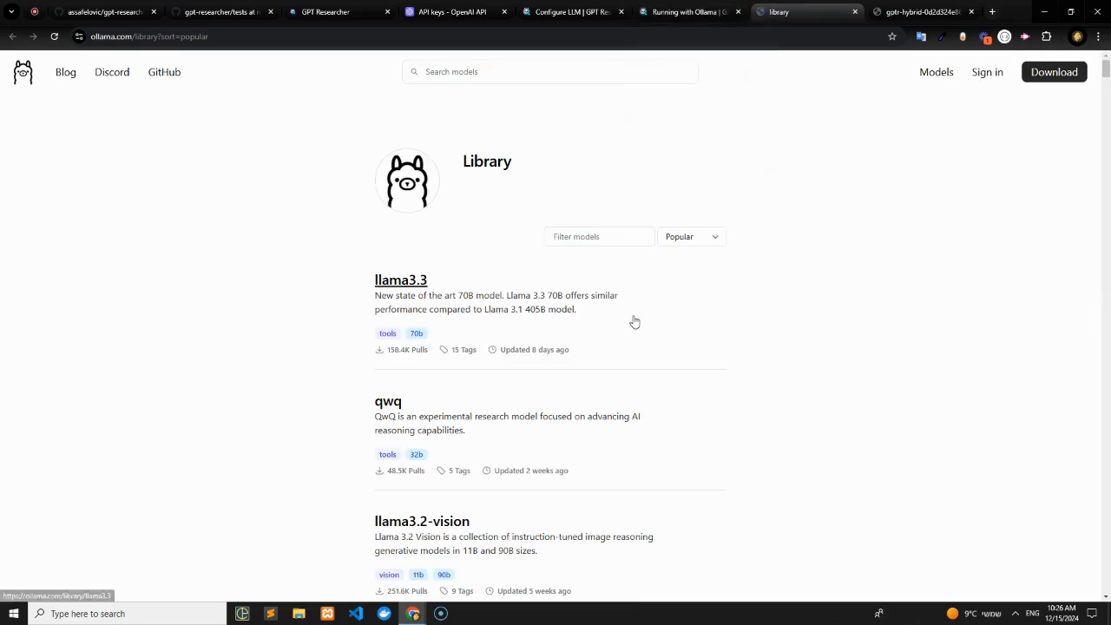
scroll("down", 3)
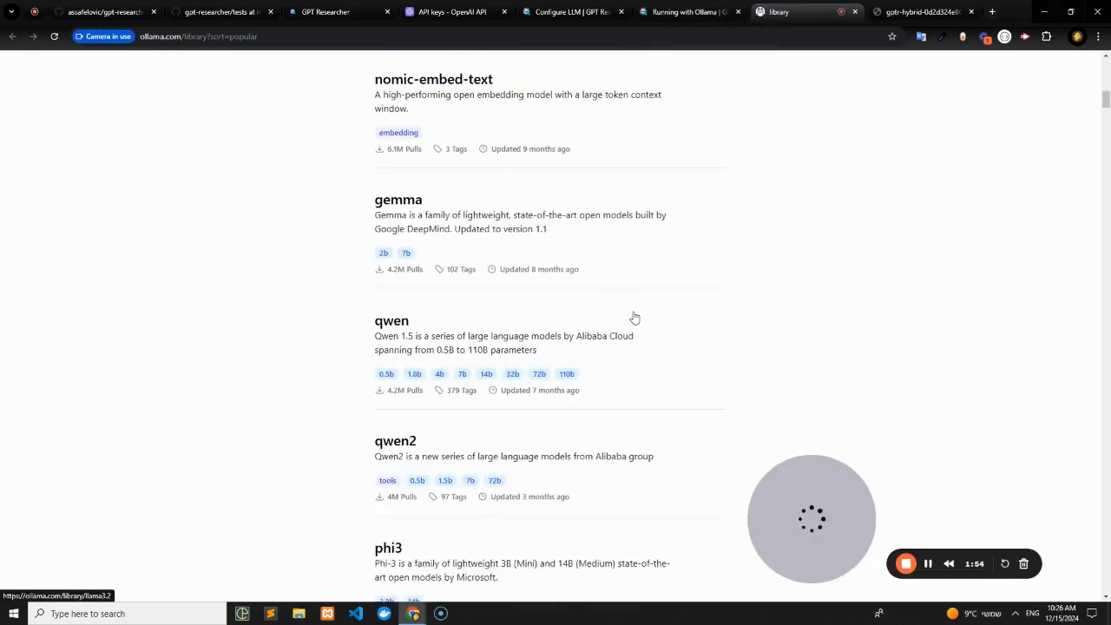
scroll("down", 3)
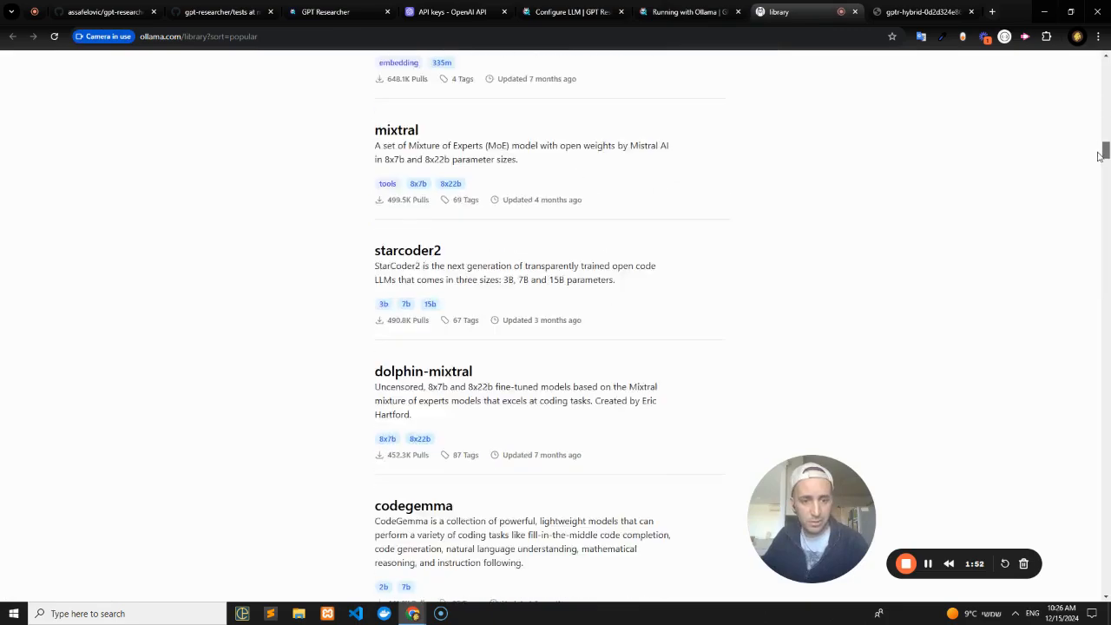
scroll("down", 3)
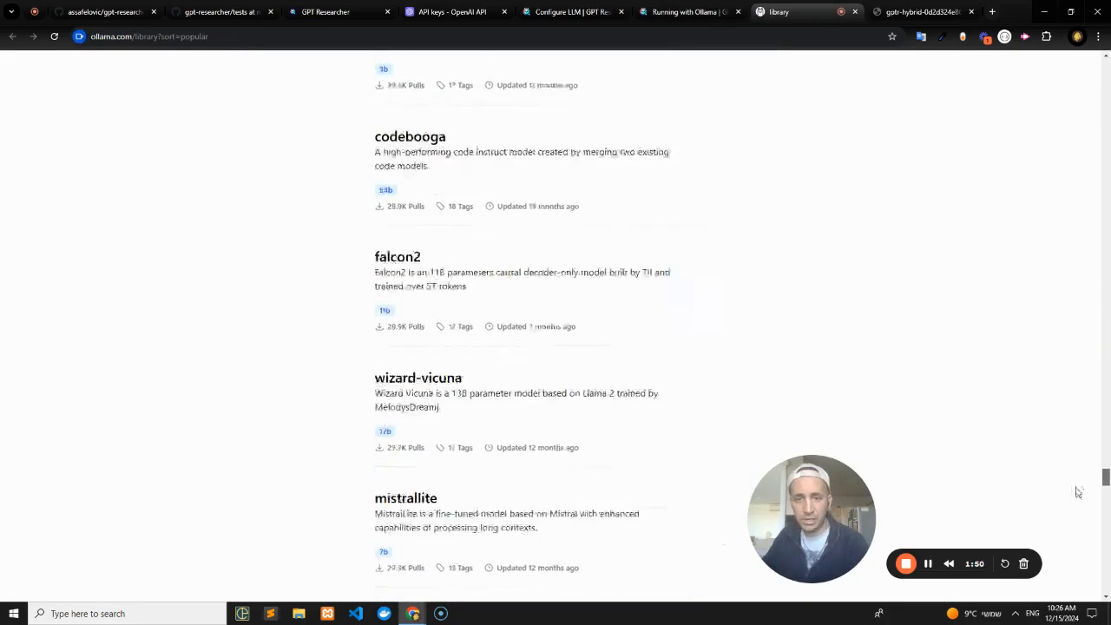
scroll("down", 3)
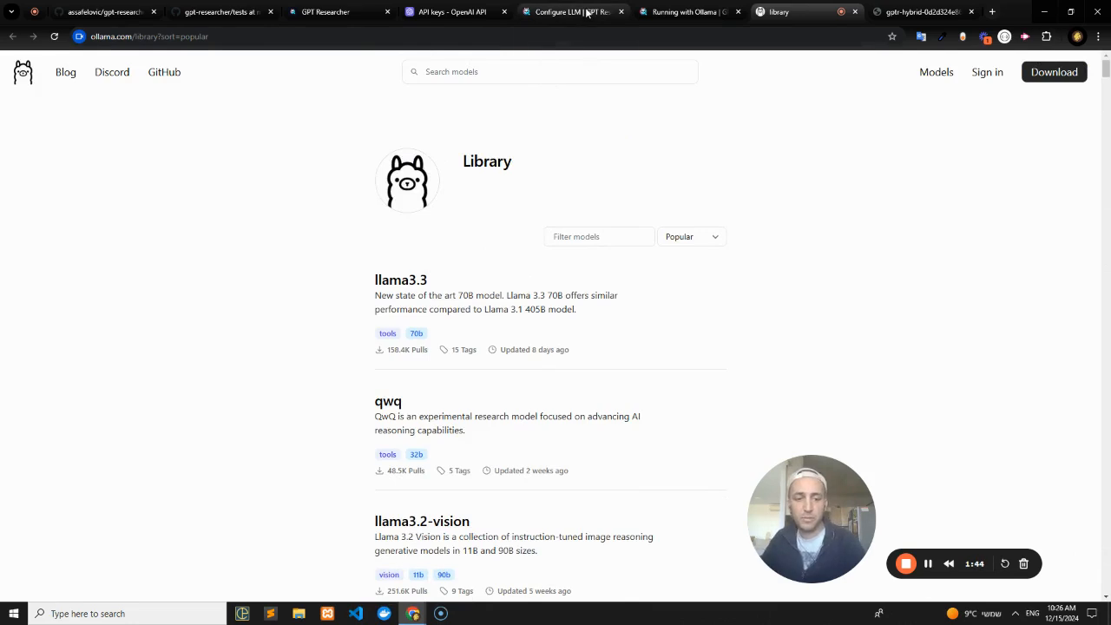
mouse_move(572, 10)
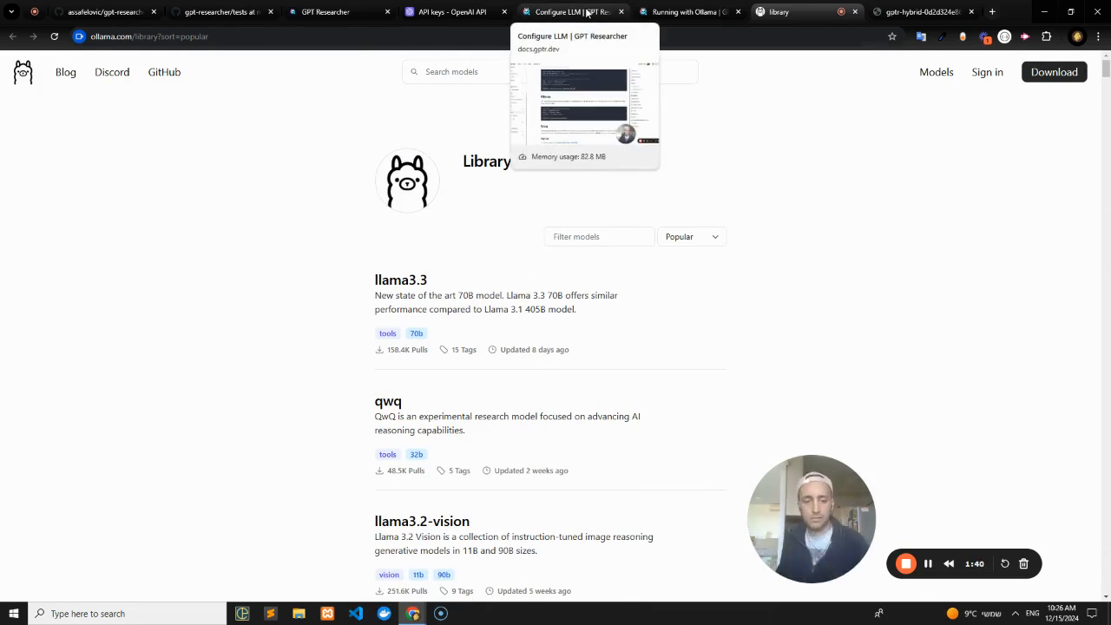
mouse_move(328, 11)
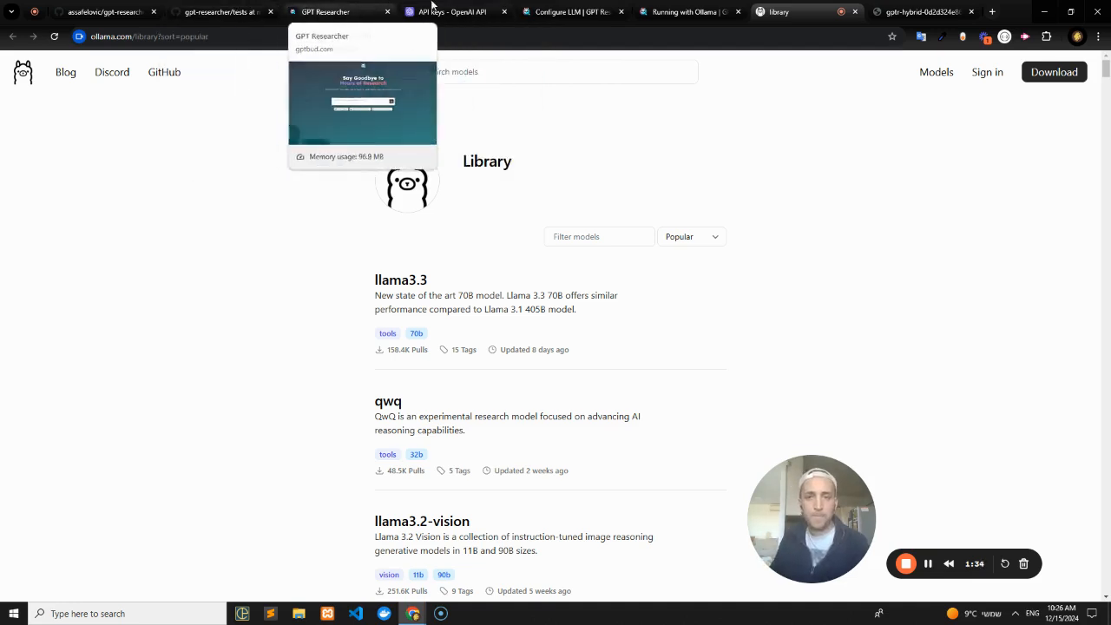
- Back on Configure LLM, scroll past Groq and Anthropic to the Mistral AI and Together AI env var examples
left_click(570, 11)
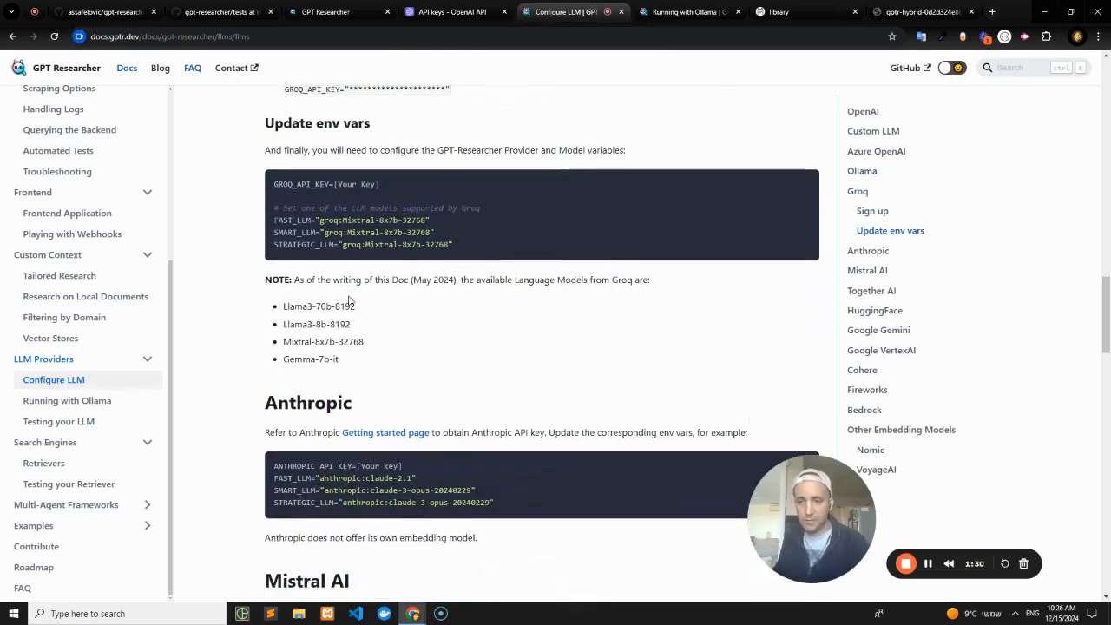
scroll("down", 3)
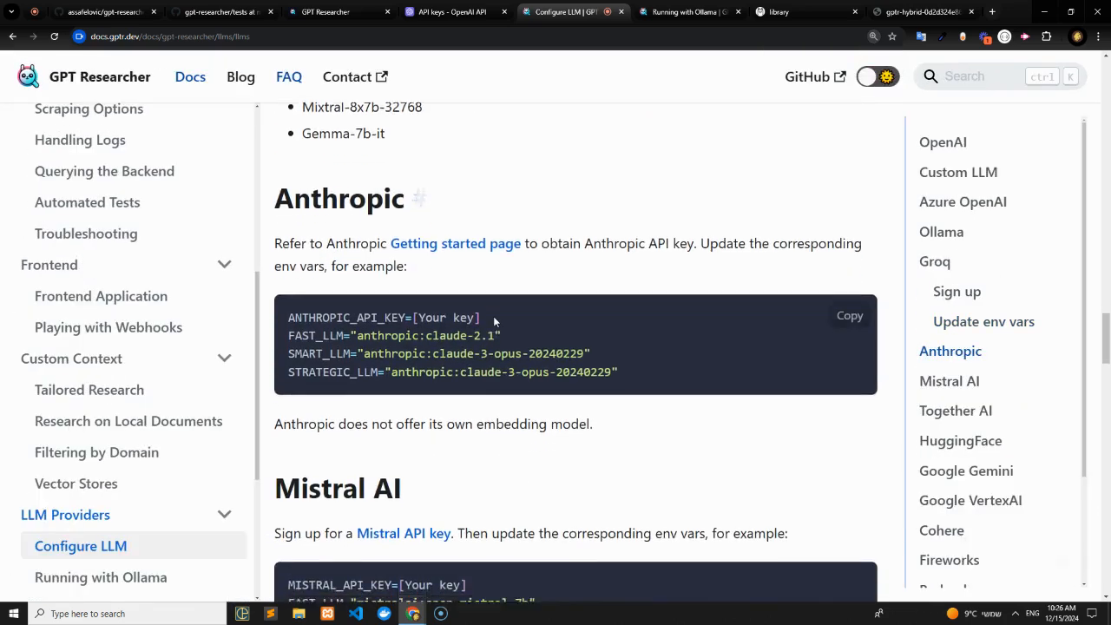
scroll("down", 3)
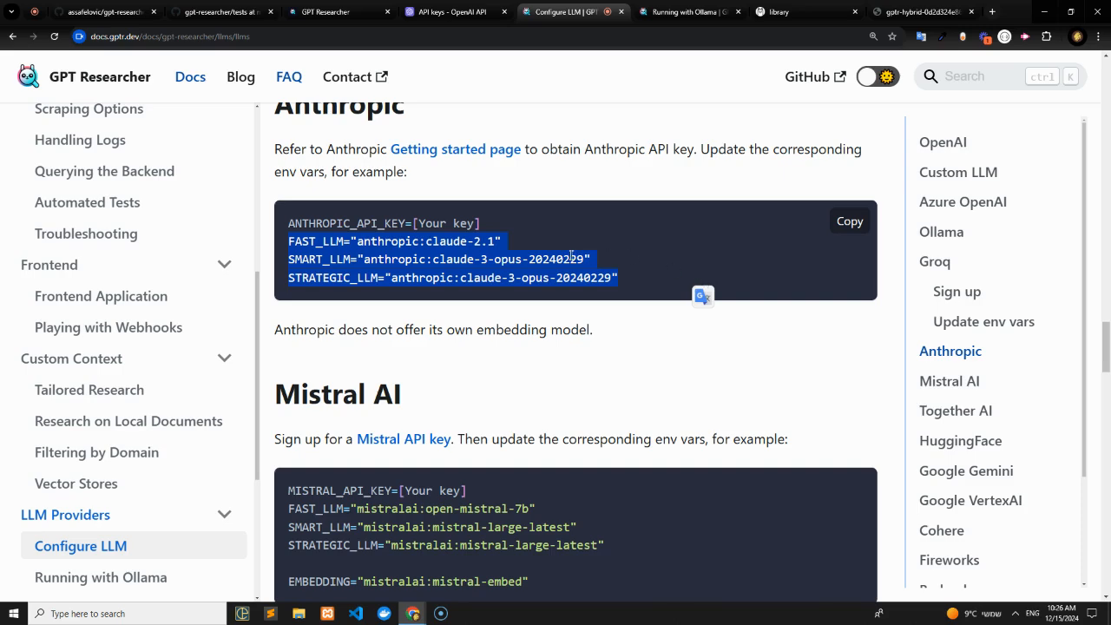
scroll("down", 3)
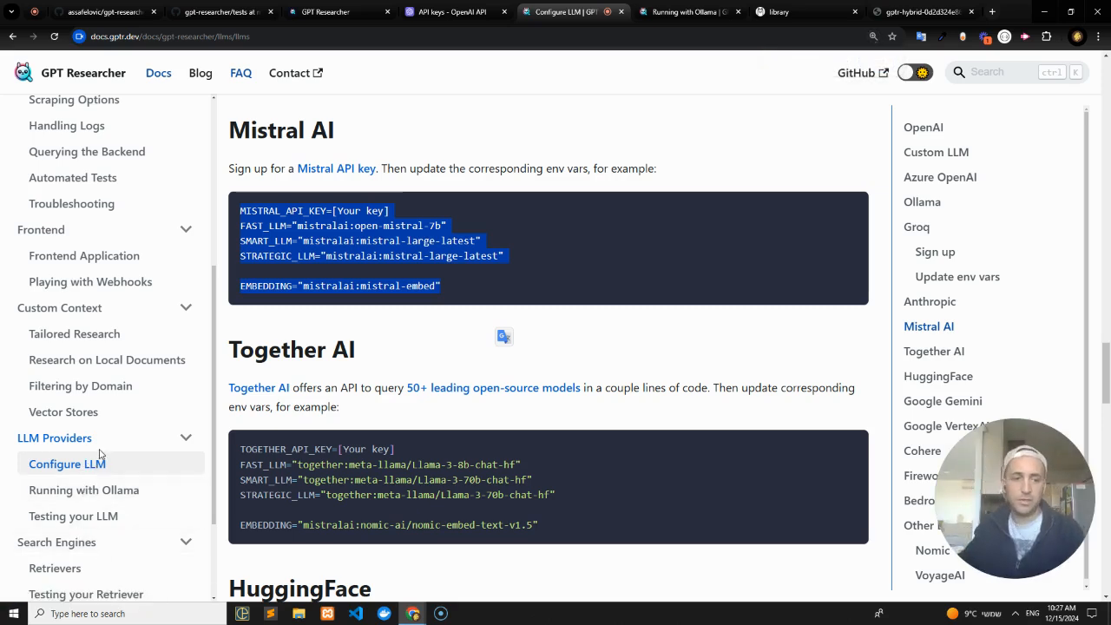
mouse_move(420, 459)
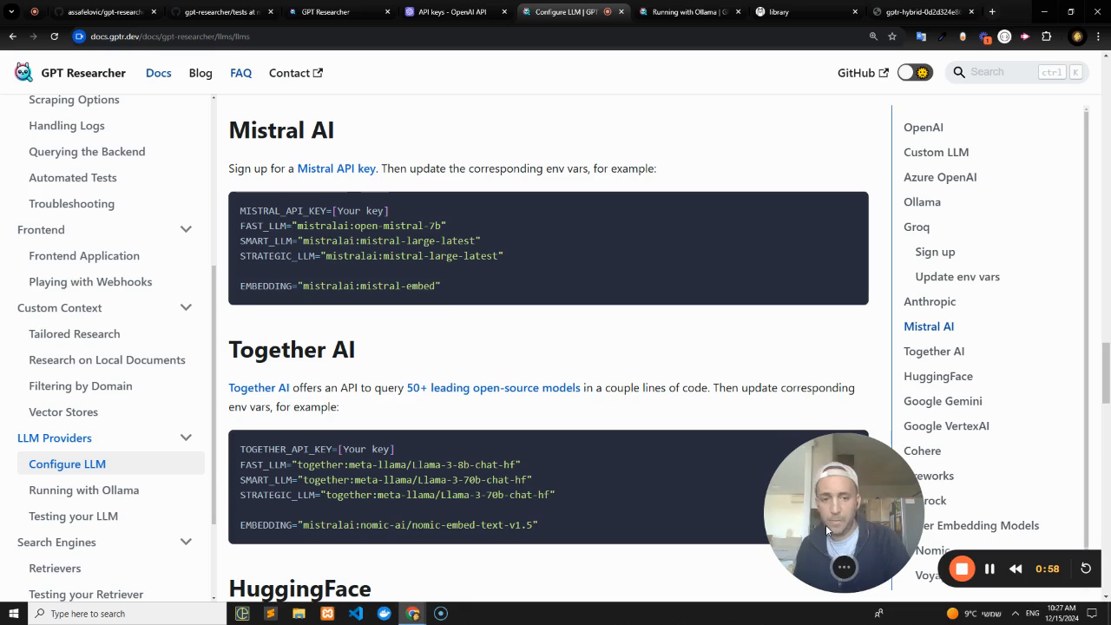
scroll("down", 3)
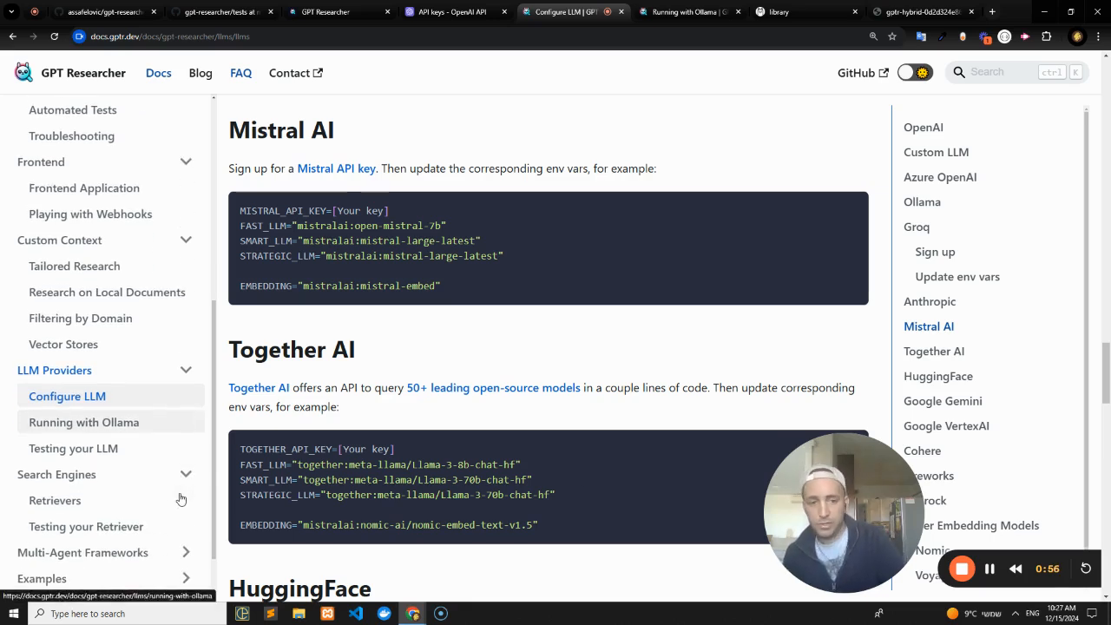
scroll("down", 3)
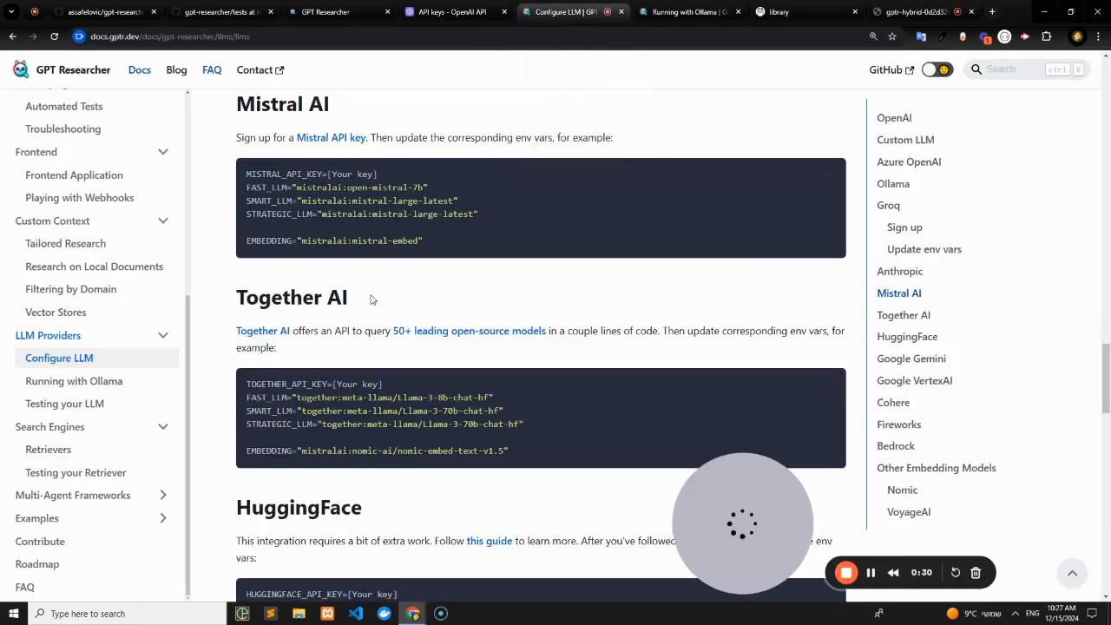
- Review the Retrievers page: supported web search engines, custom retriever example and response format
left_click(49, 448)
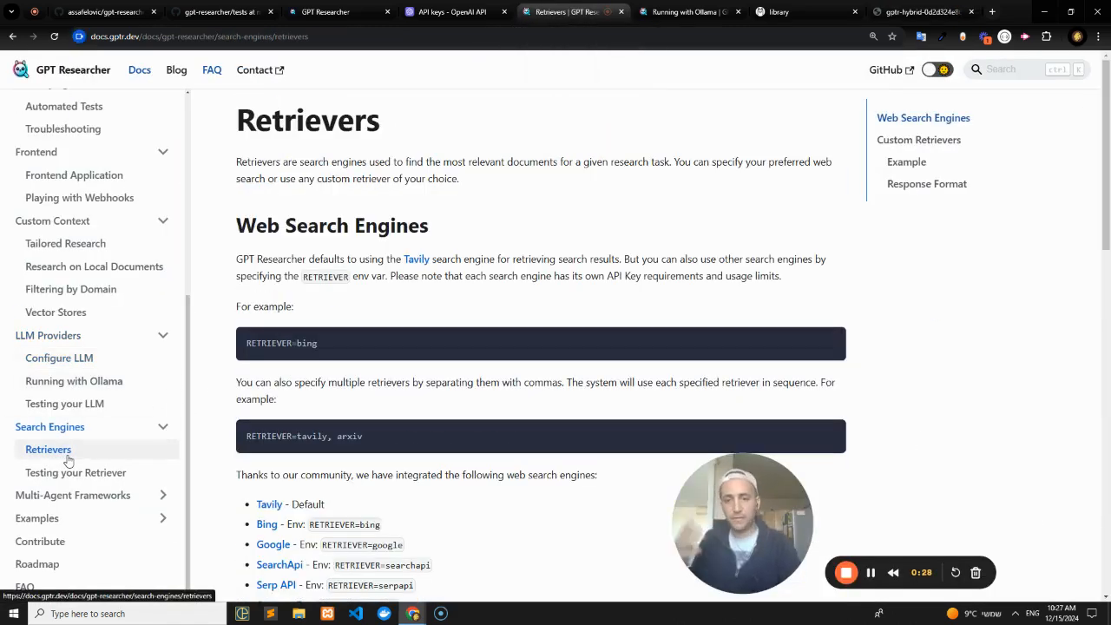
scroll("down", 3)
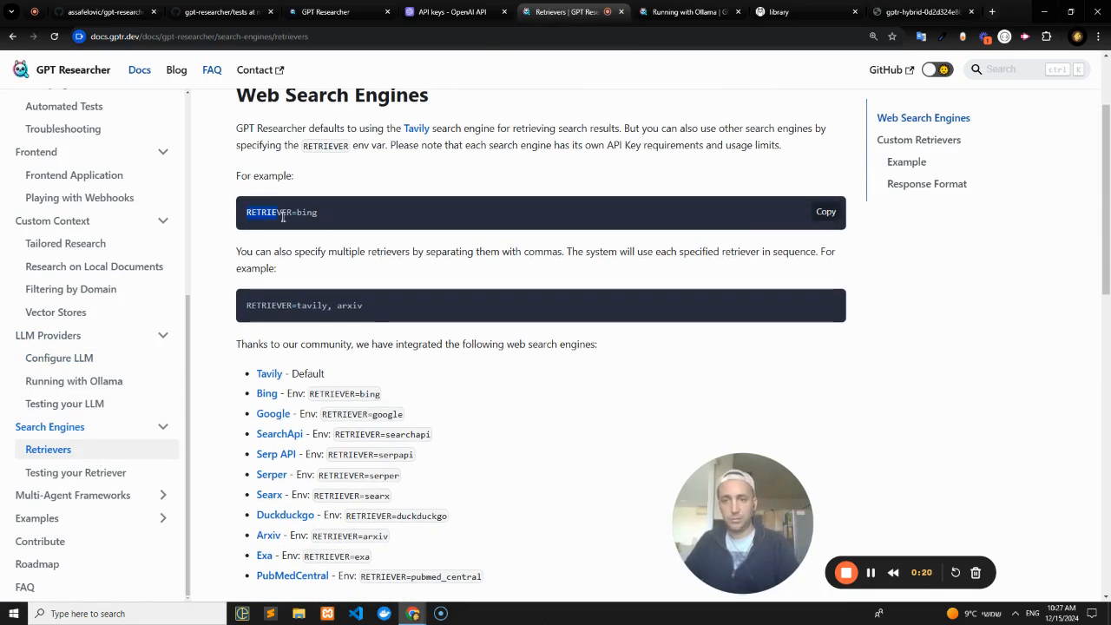
scroll("down", 3)
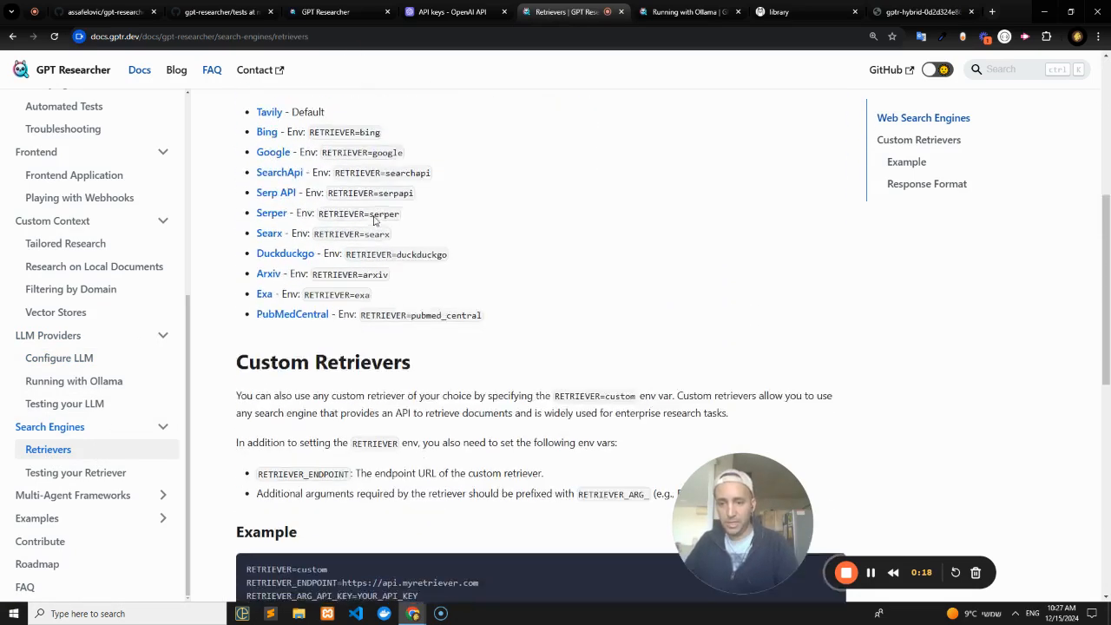
scroll("down", 3)
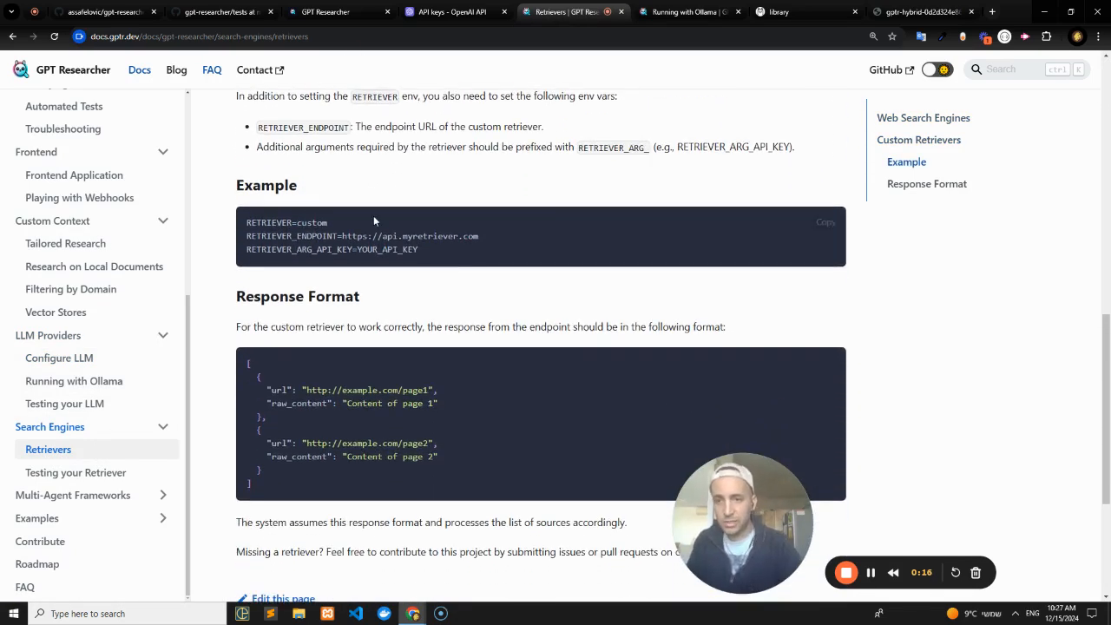